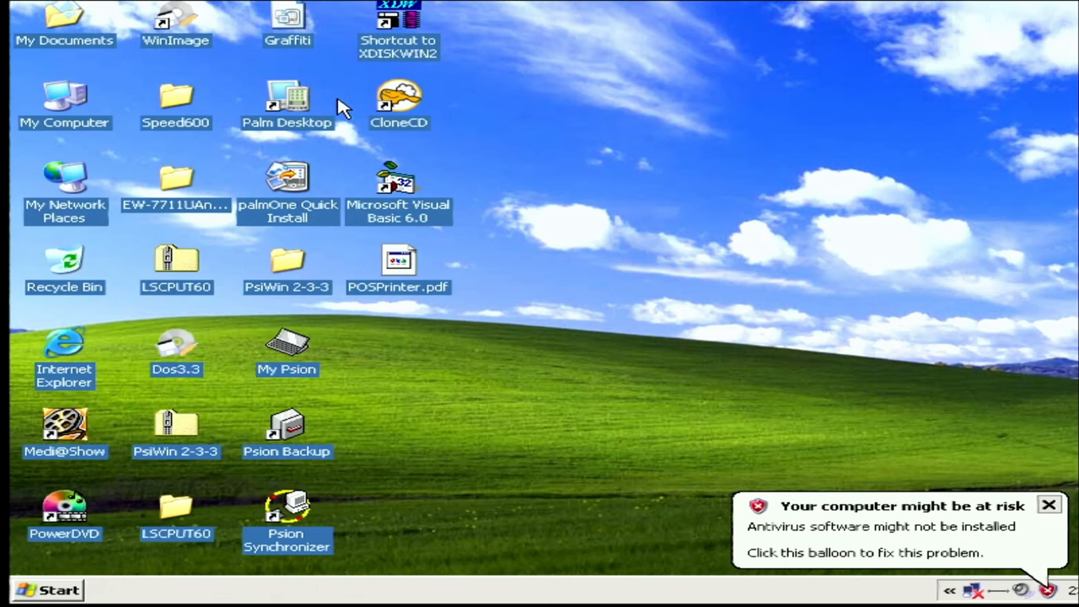
Launch Visual Basic 6.0 from its desktop icon and reach the New Project choice.
click(398, 189)
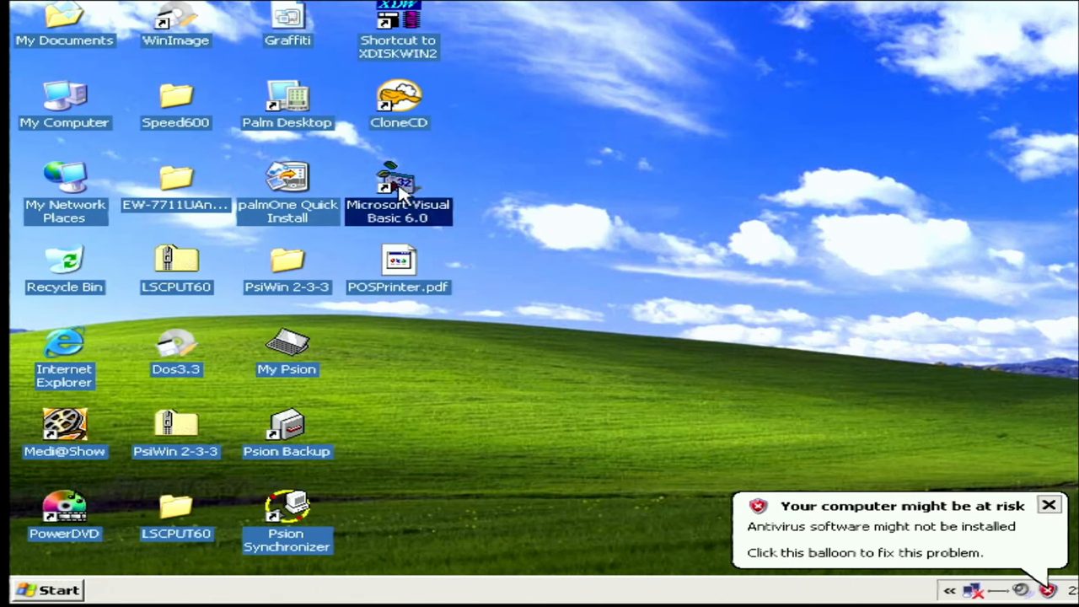
double_click(398, 187)
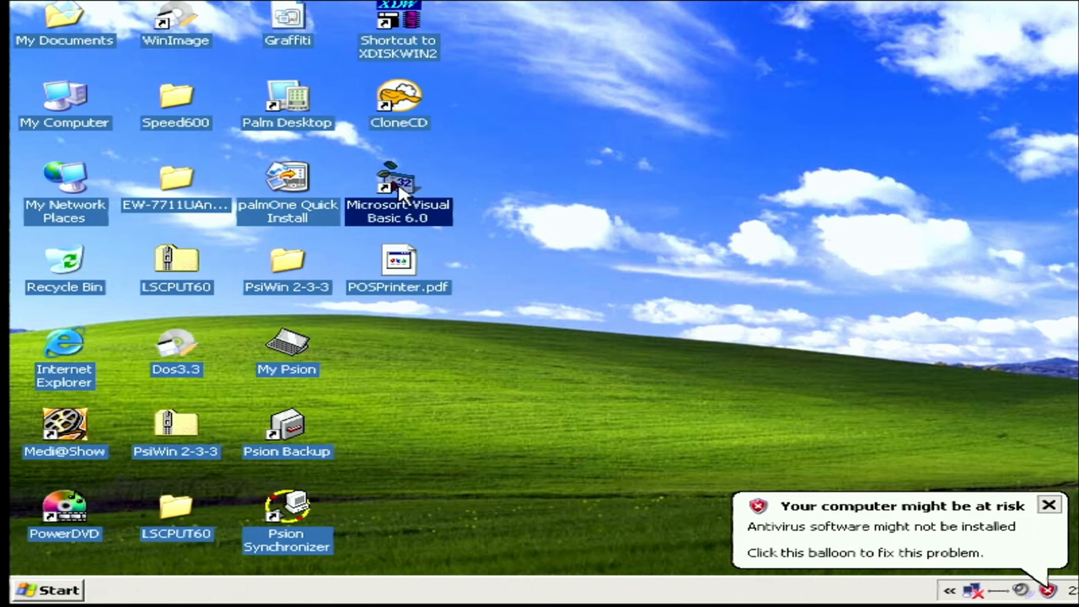
double_click(398, 177)
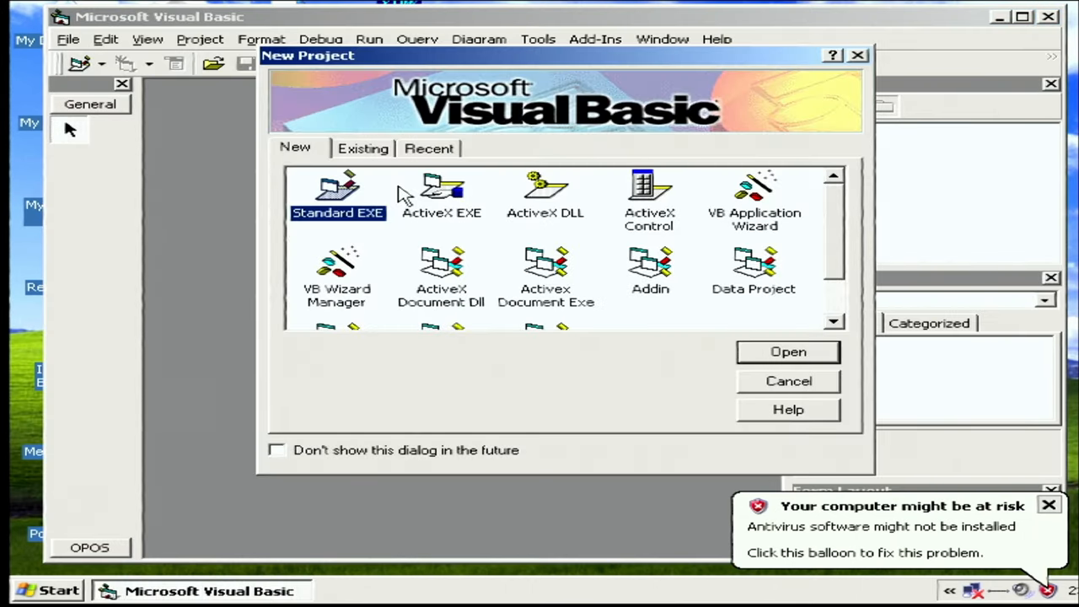
mouse_move(489, 135)
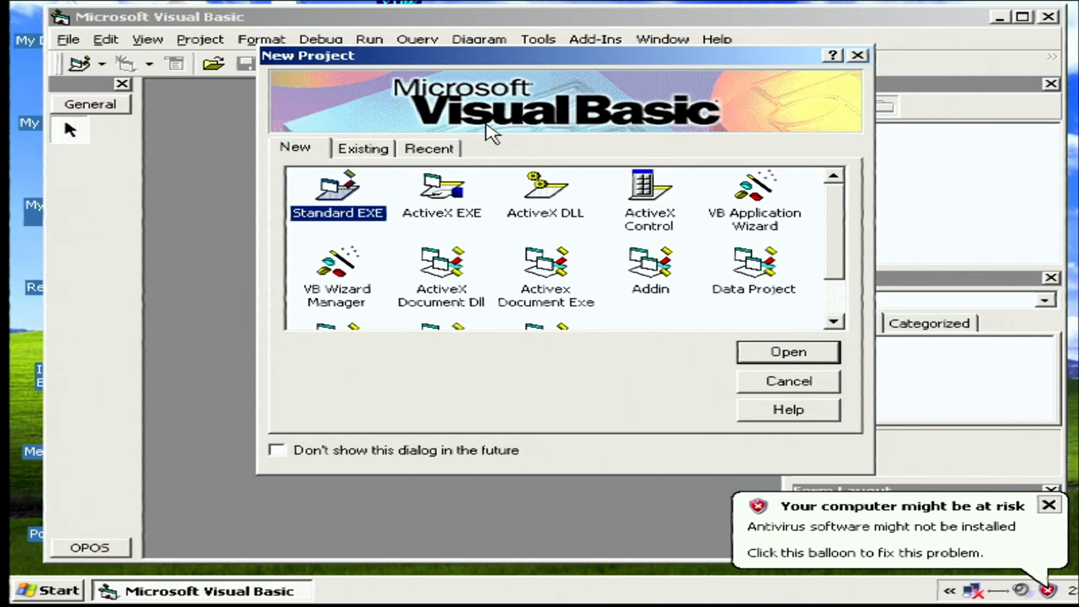
click(428, 148)
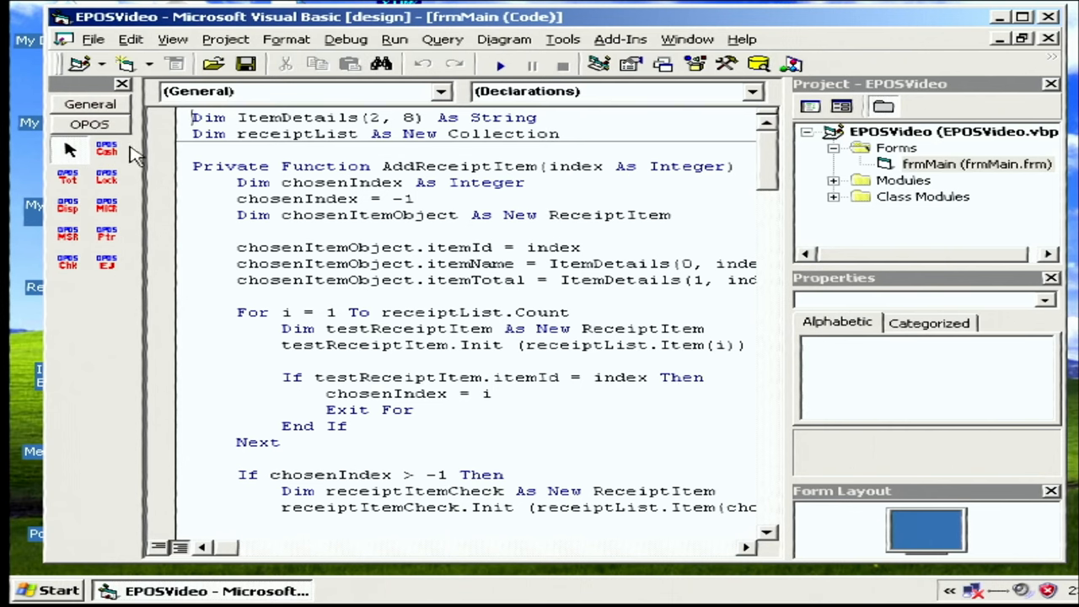
mouse_move(106, 260)
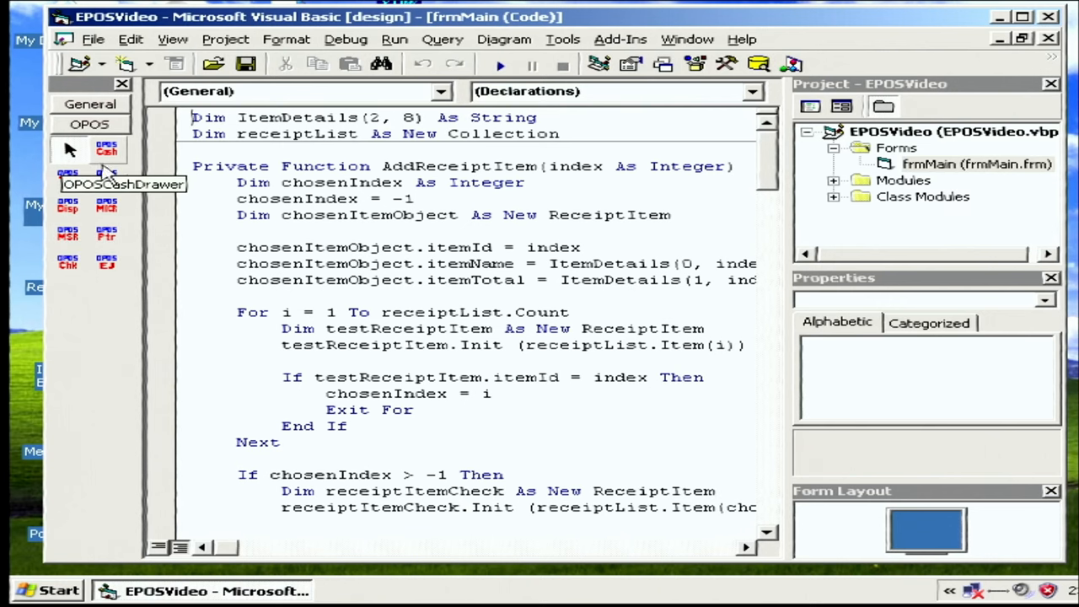
mouse_move(68, 177)
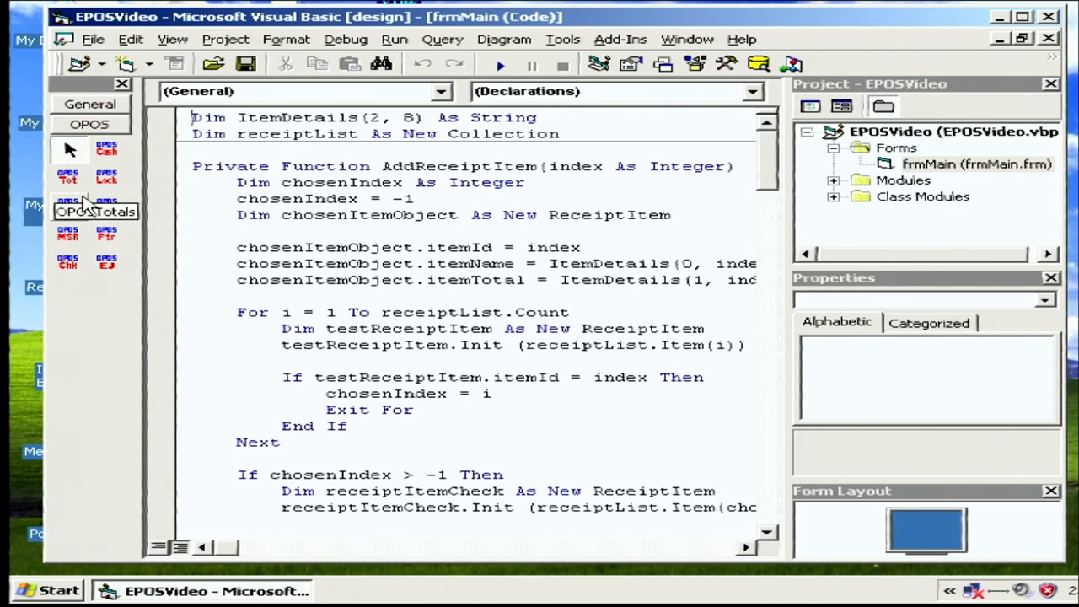
mouse_move(115, 290)
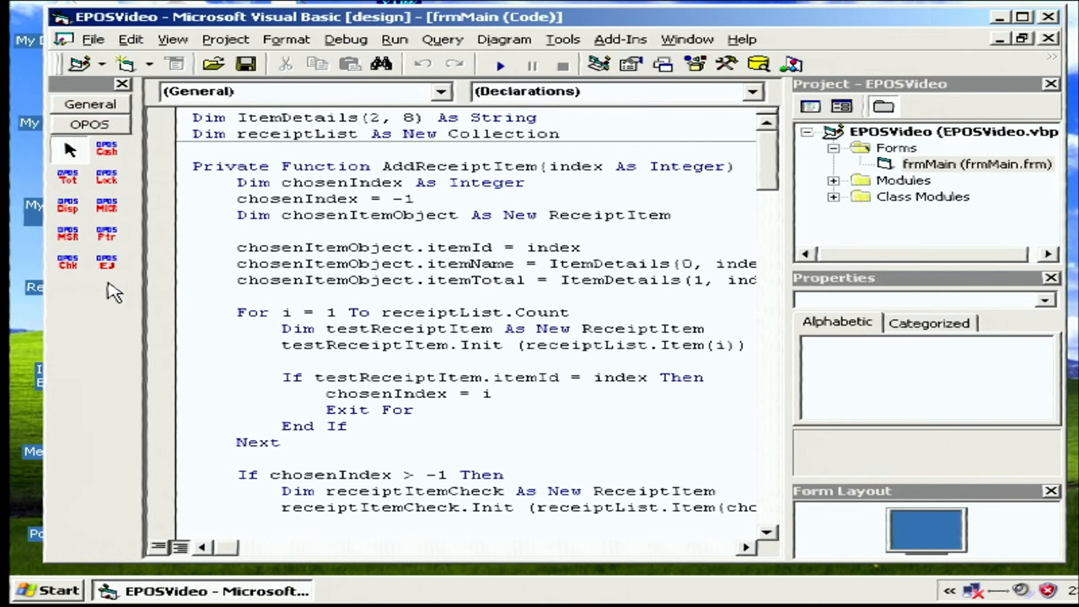
mouse_move(108, 165)
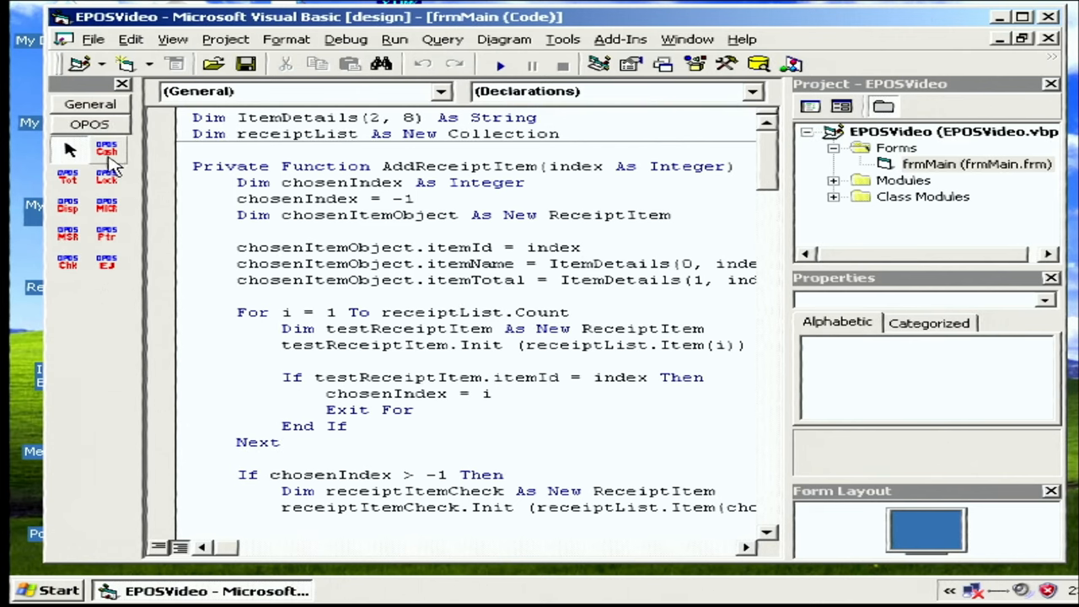
mouse_move(108, 205)
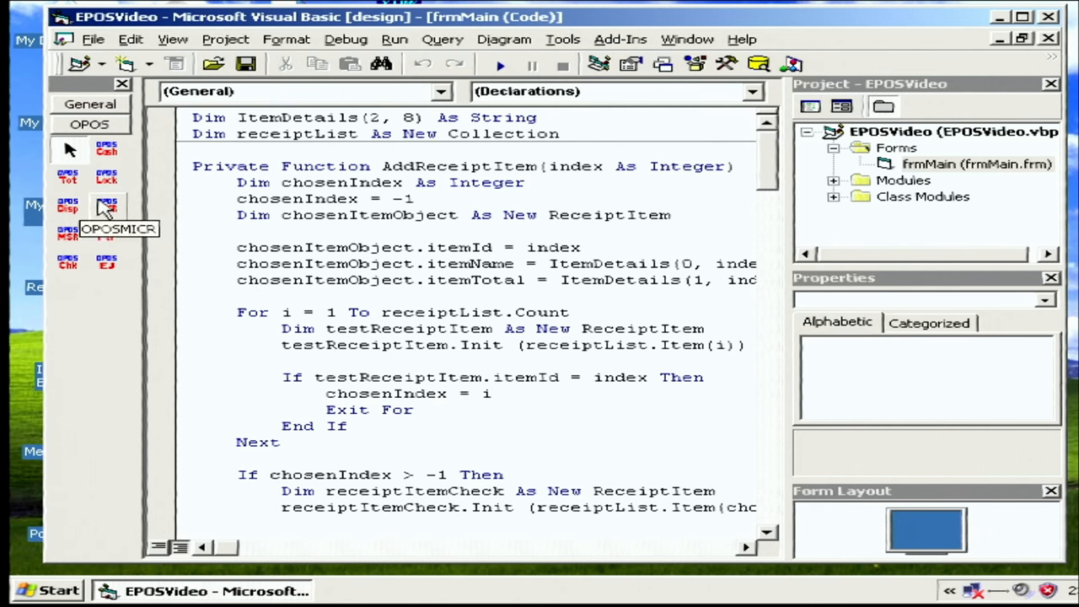
mouse_move(106, 264)
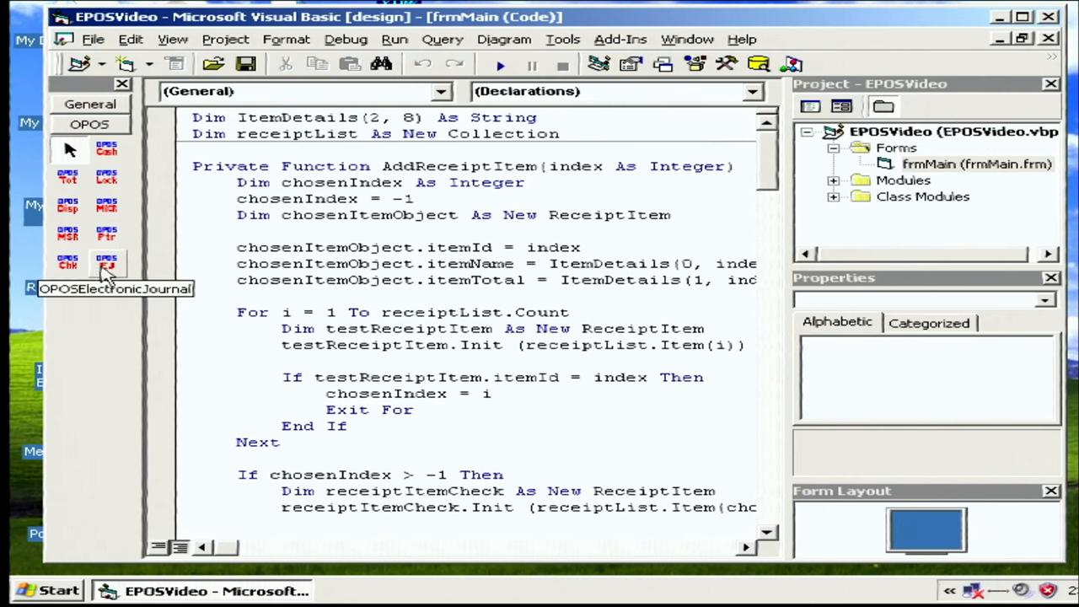
mouse_move(105, 336)
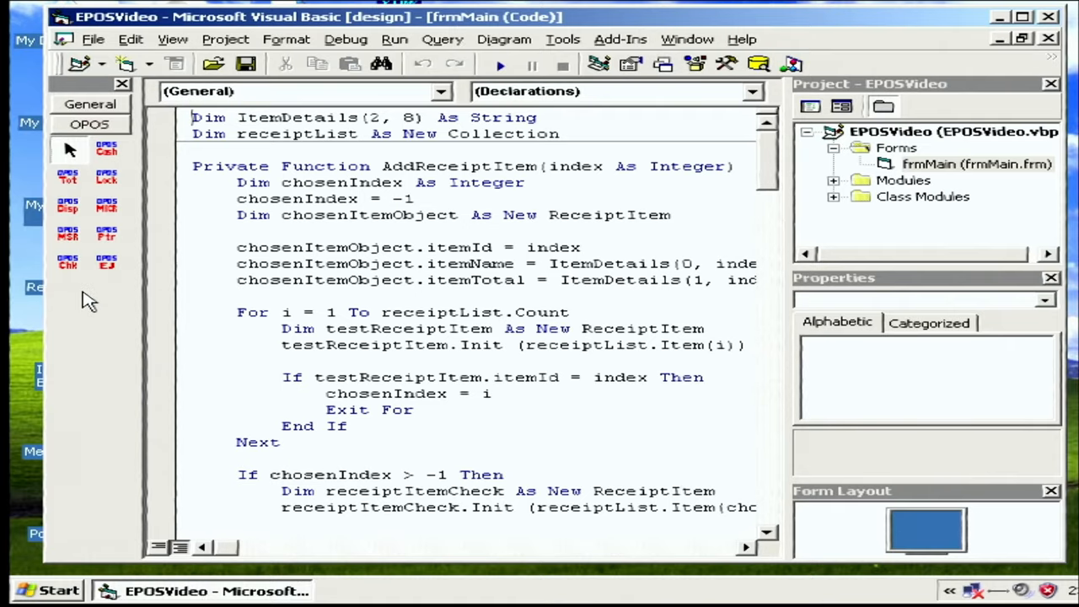
mouse_move(106, 234)
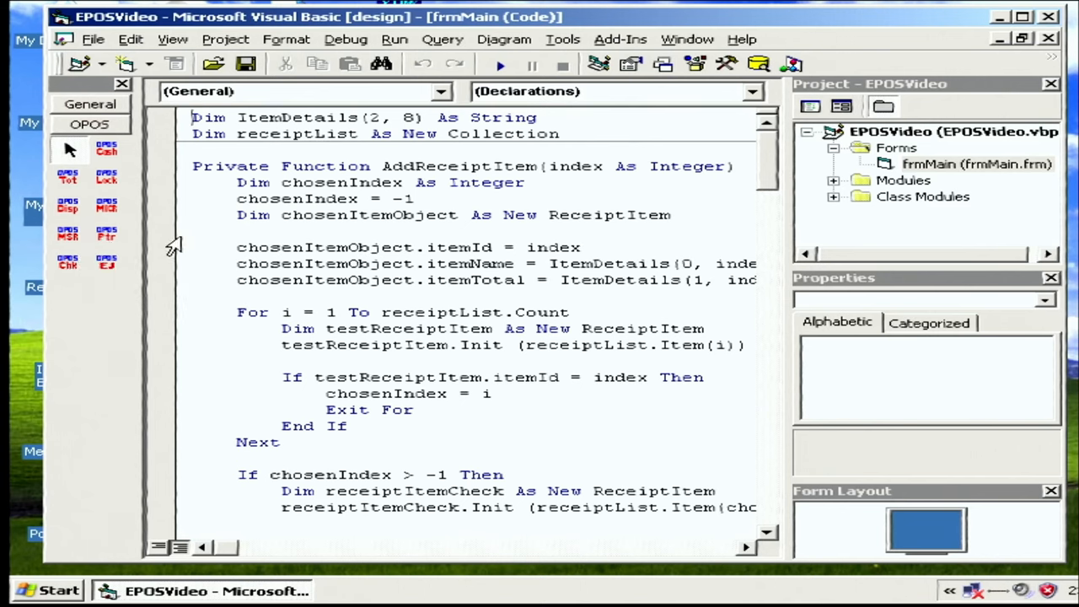
mouse_move(98, 138)
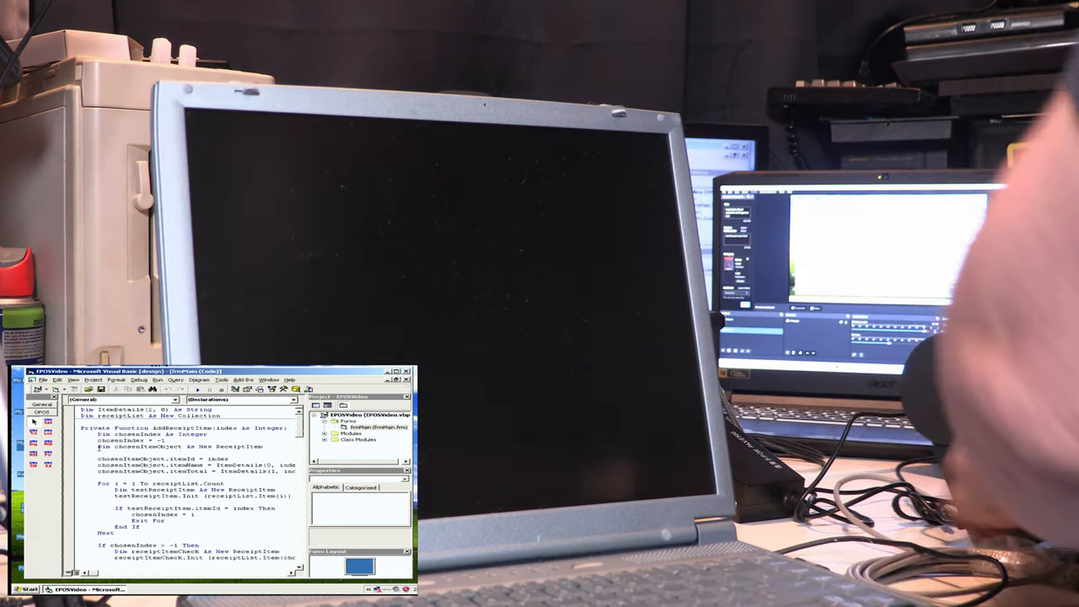
click(398, 371)
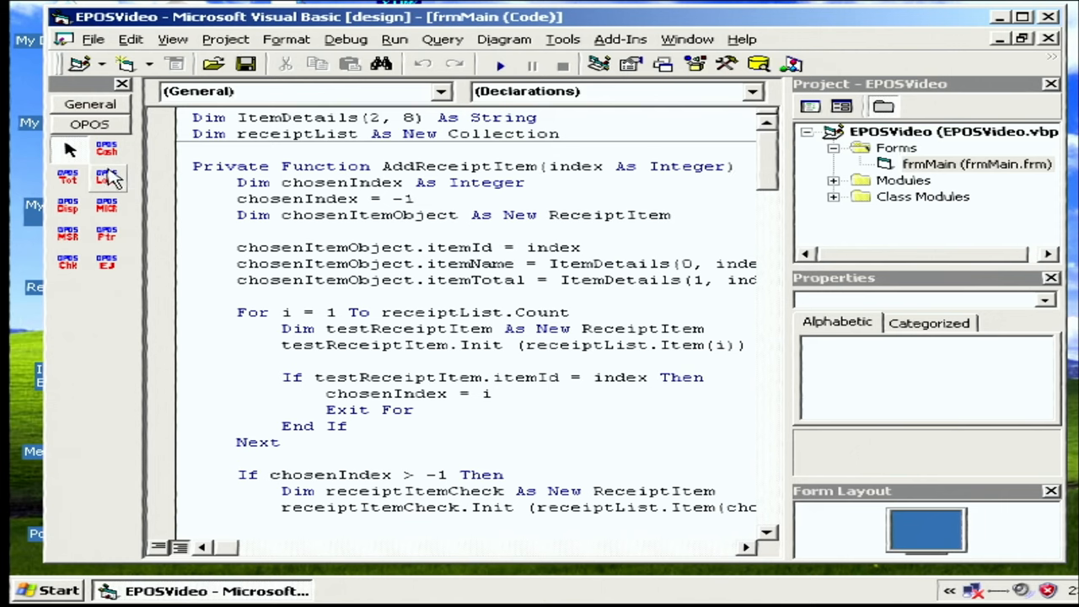
mouse_move(106, 177)
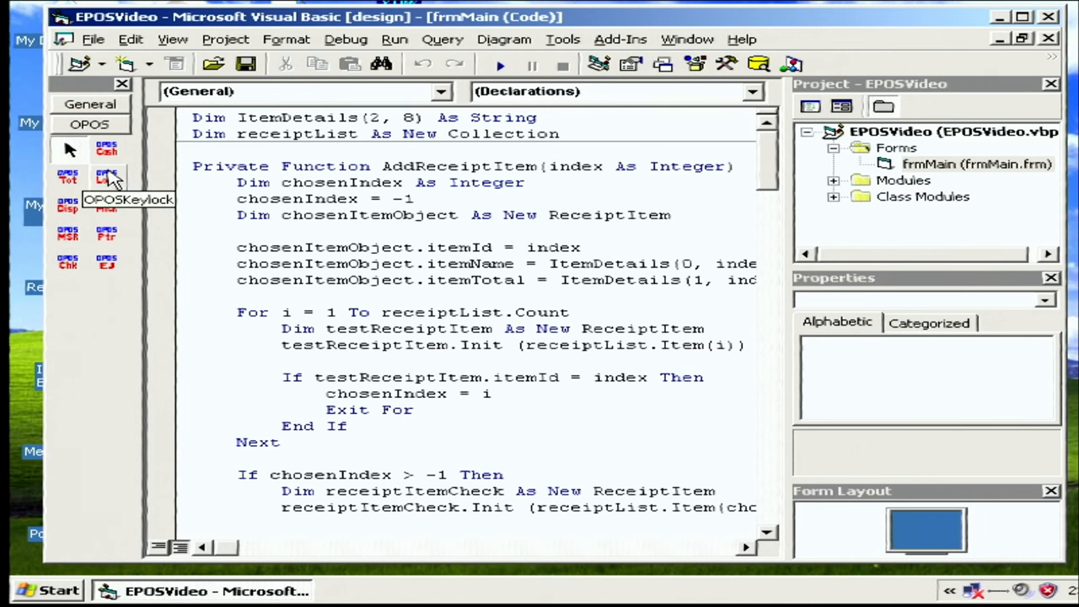
mouse_move(67, 177)
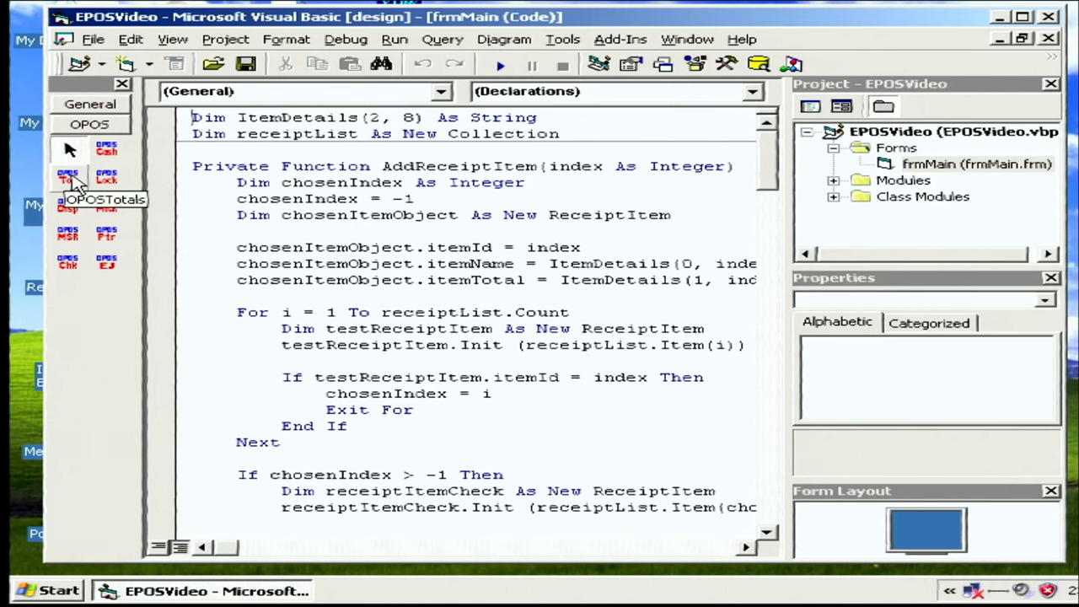
mouse_move(67, 205)
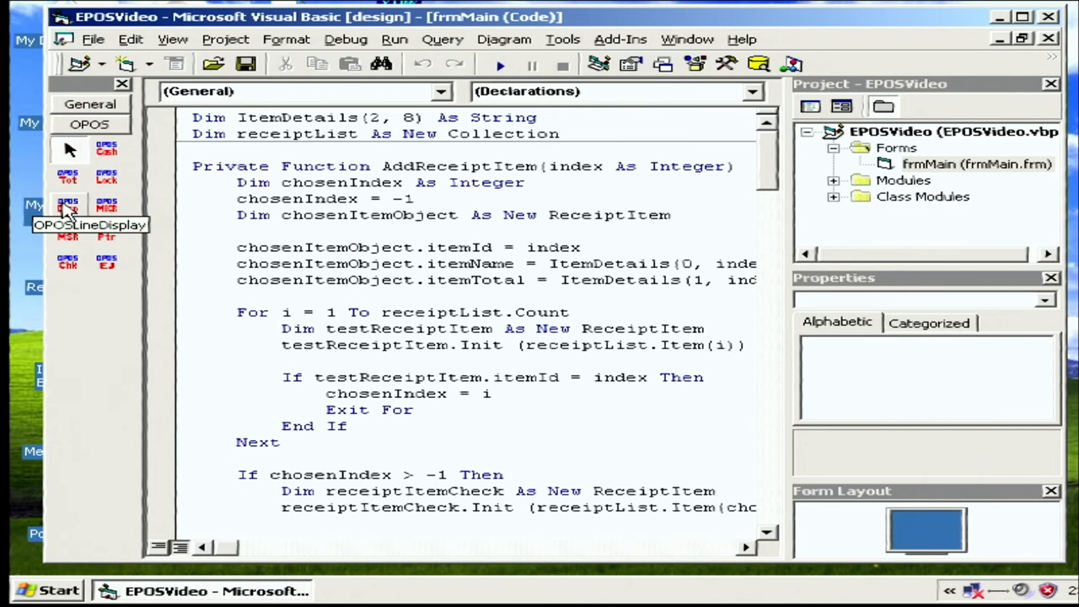
mouse_move(68, 205)
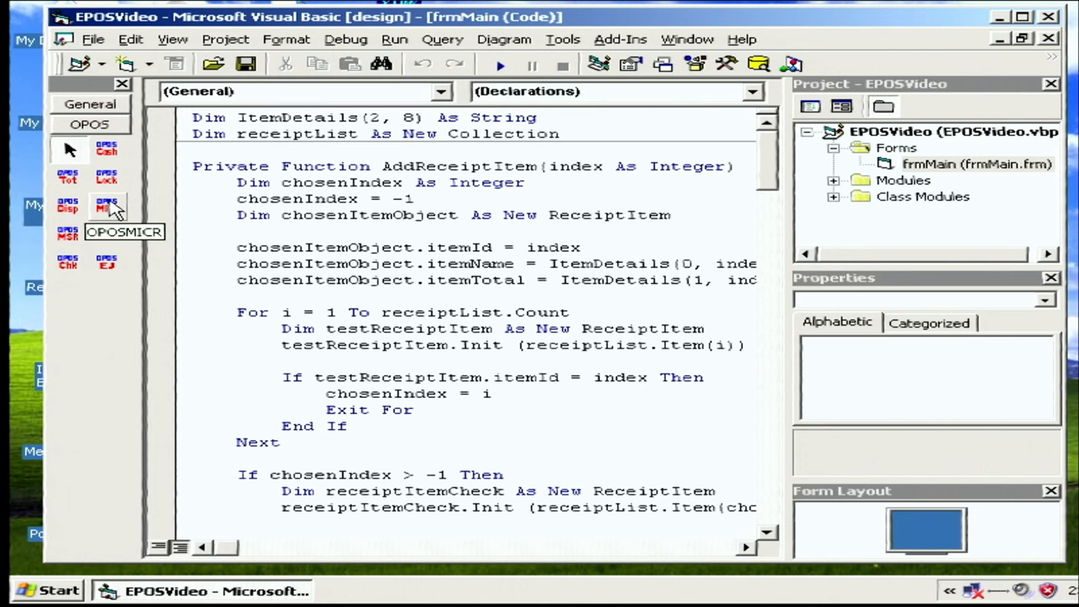
mouse_move(67, 235)
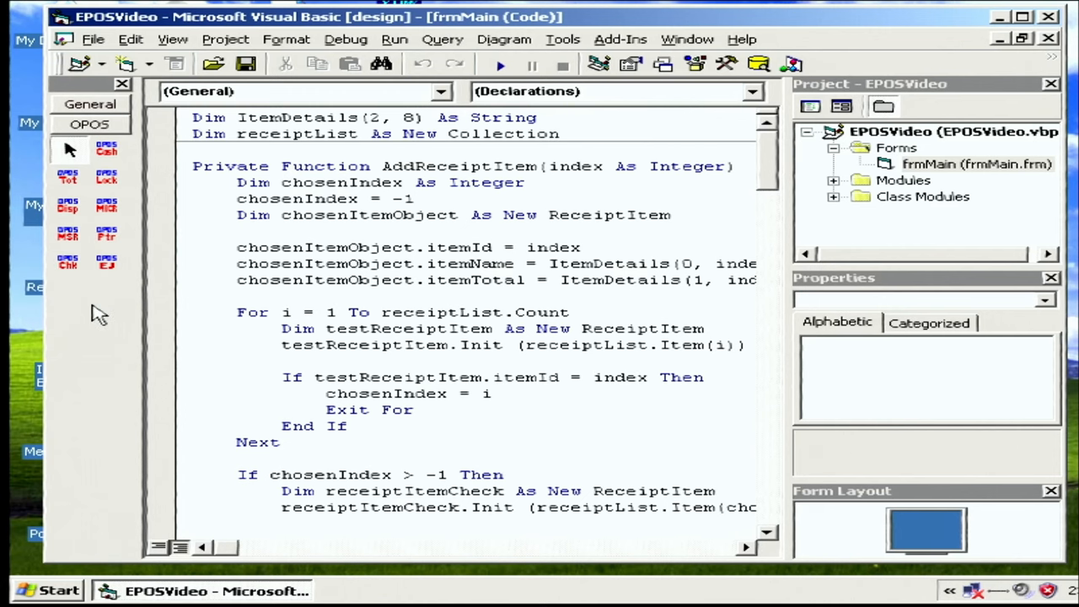
mouse_move(105, 300)
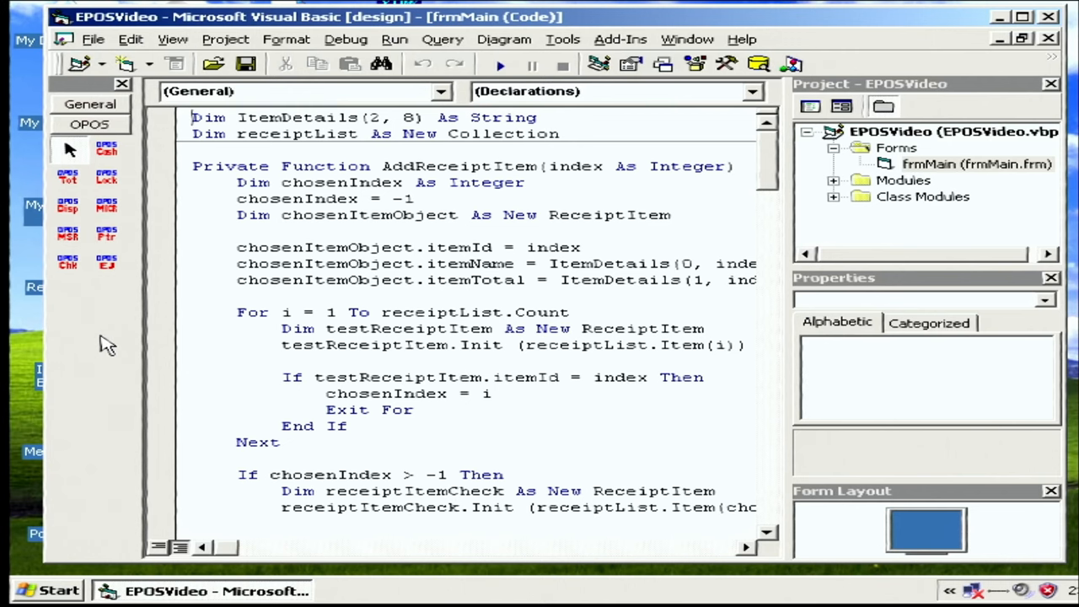
mouse_move(107, 206)
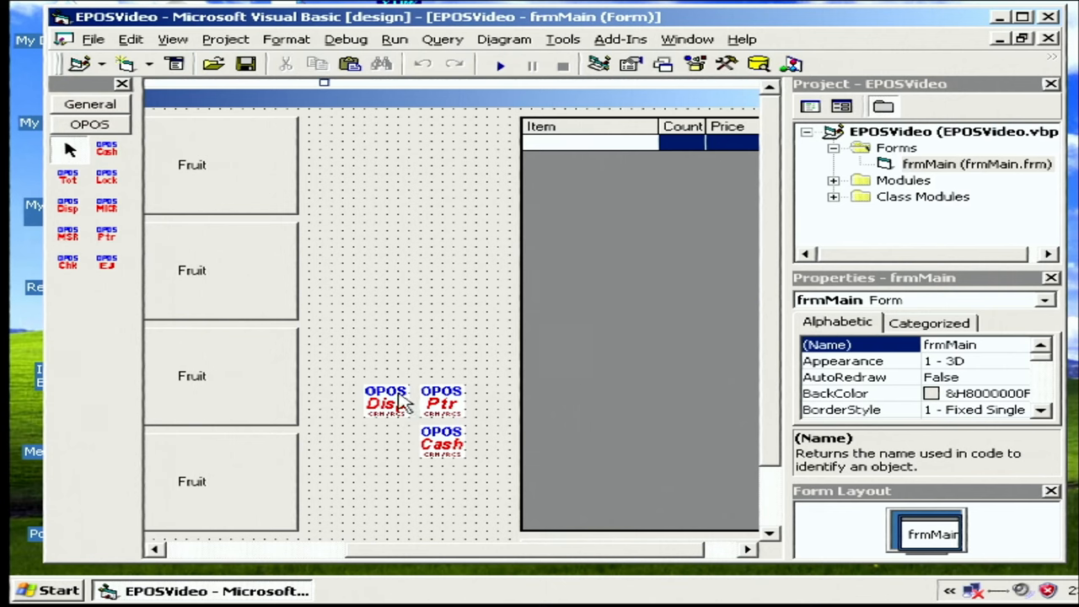
mouse_move(438, 403)
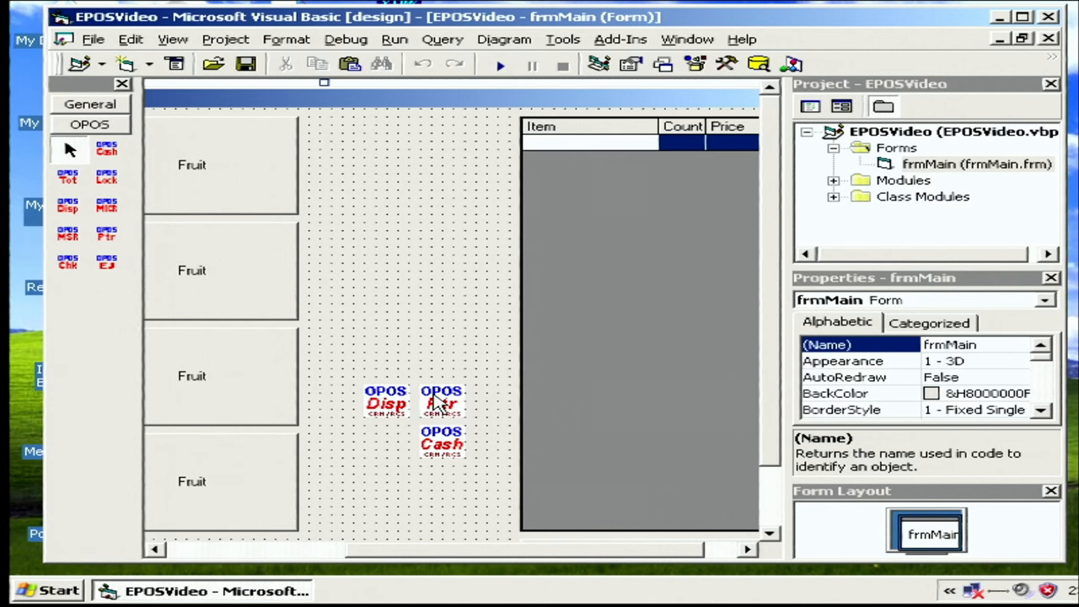
click(442, 402)
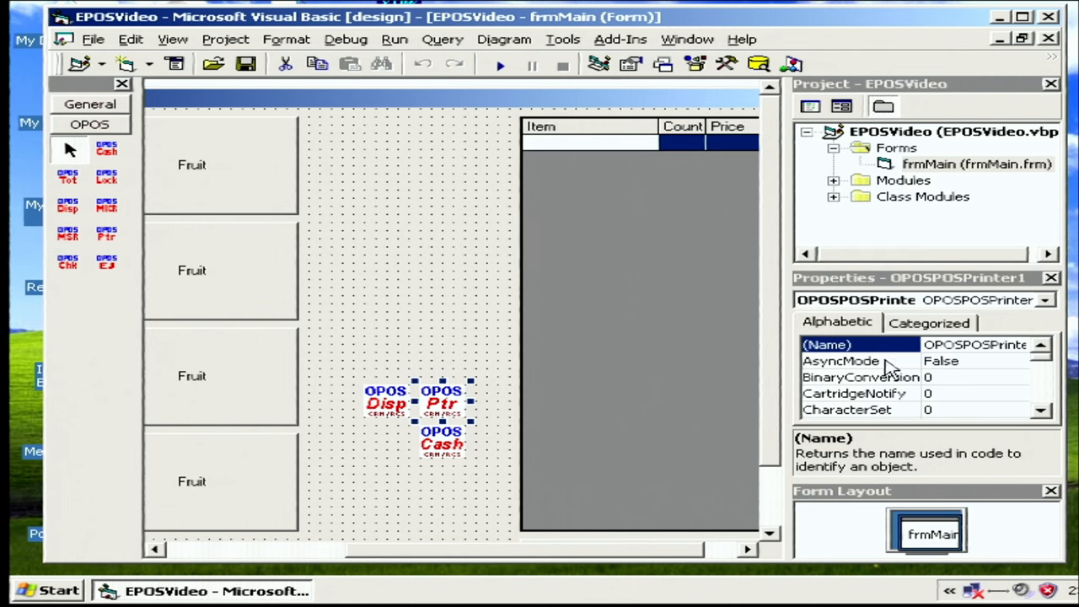
mouse_move(931, 410)
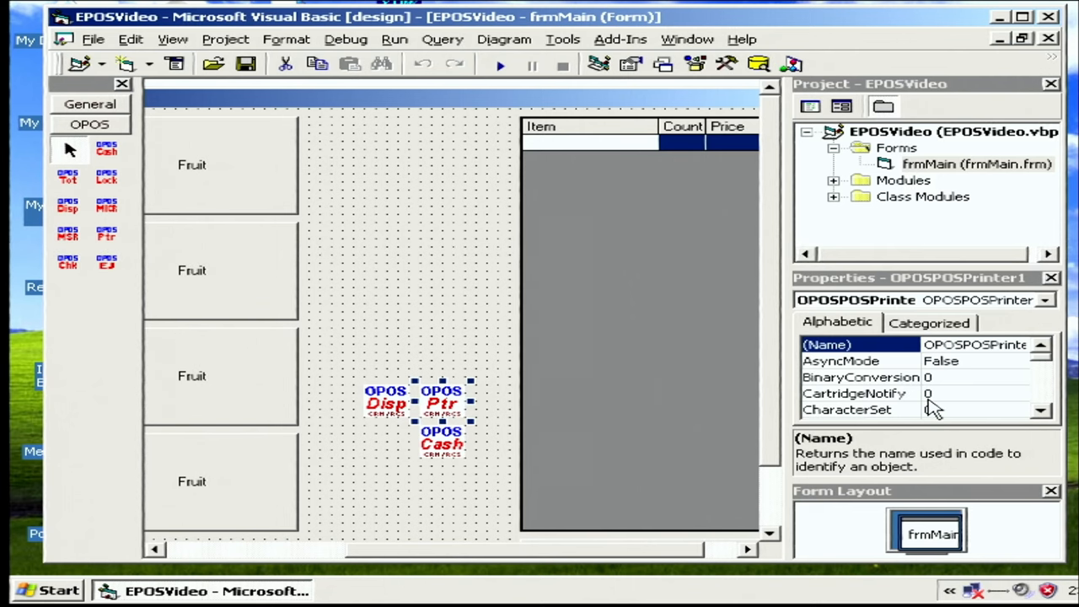
mouse_move(998, 564)
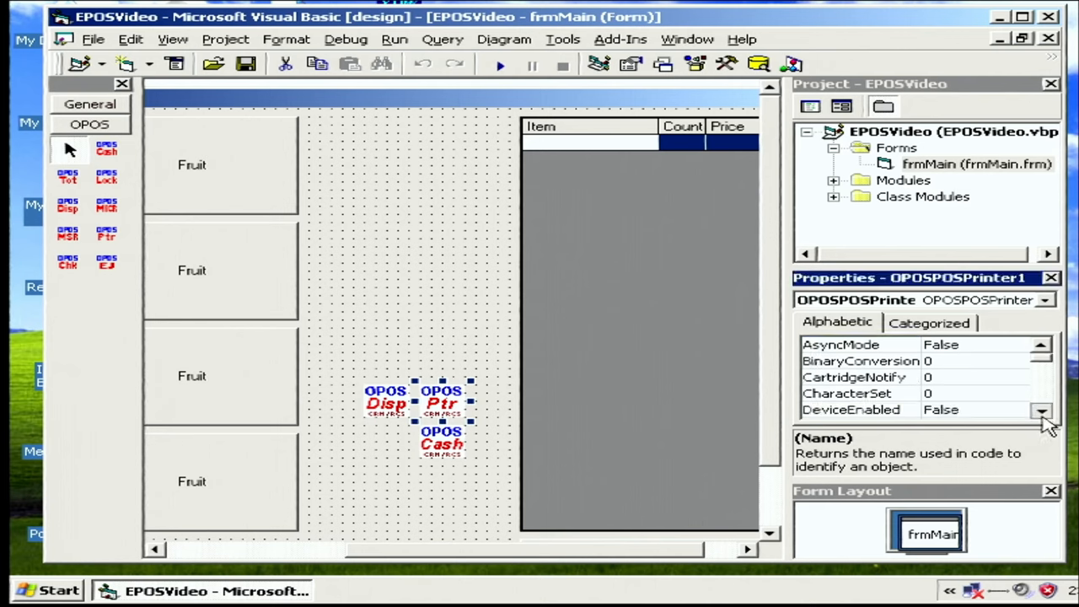
click(1042, 411)
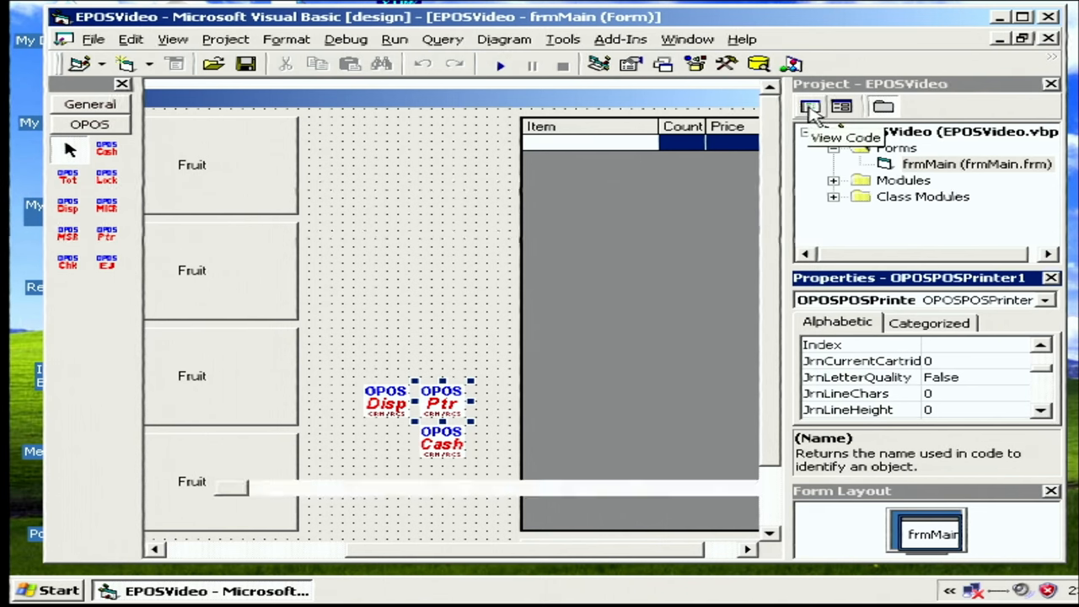
Show frmMain's code and read down through the InitOposDevices printer setup.
click(809, 105)
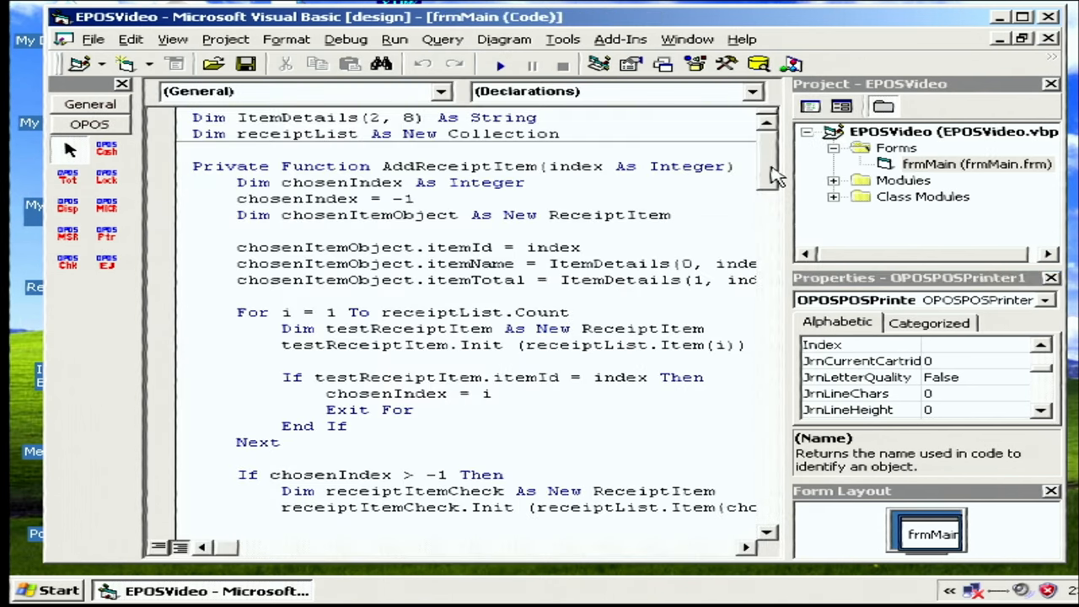
scroll(down, 3)
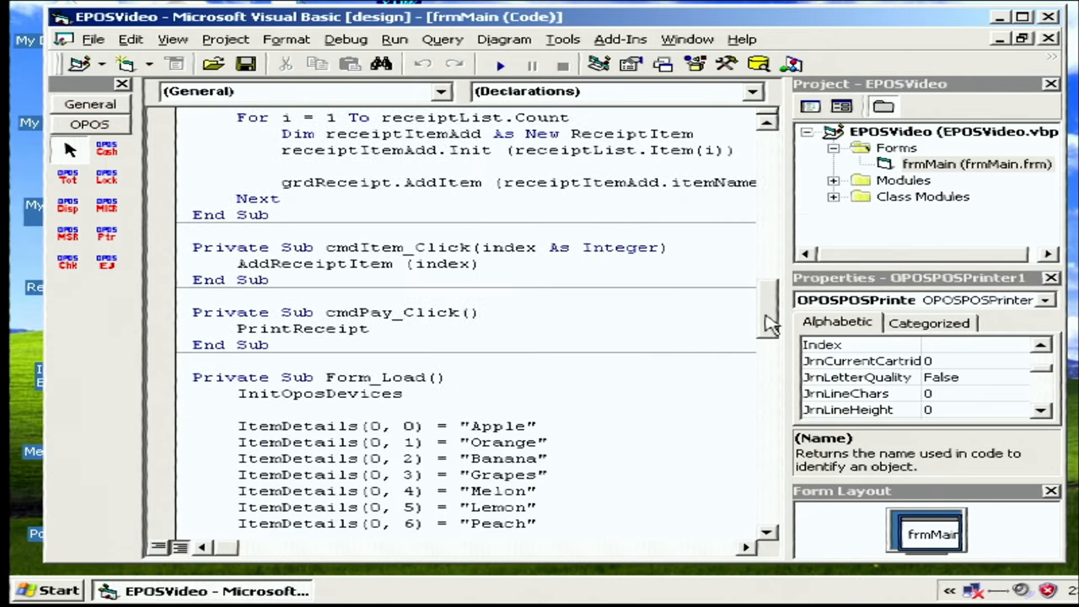
scroll(down, 3)
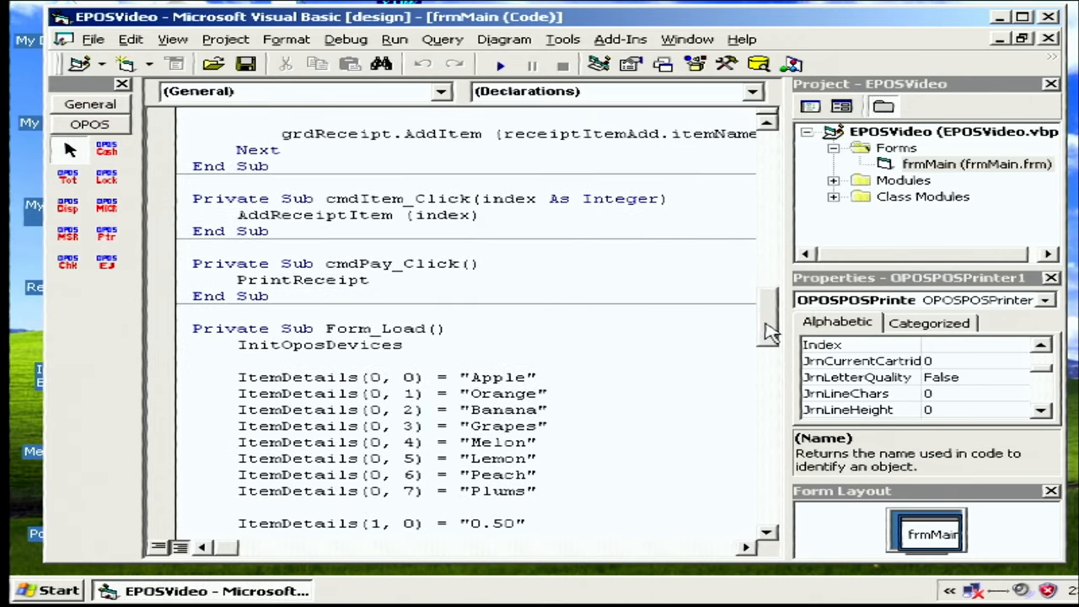
scroll(down, 3)
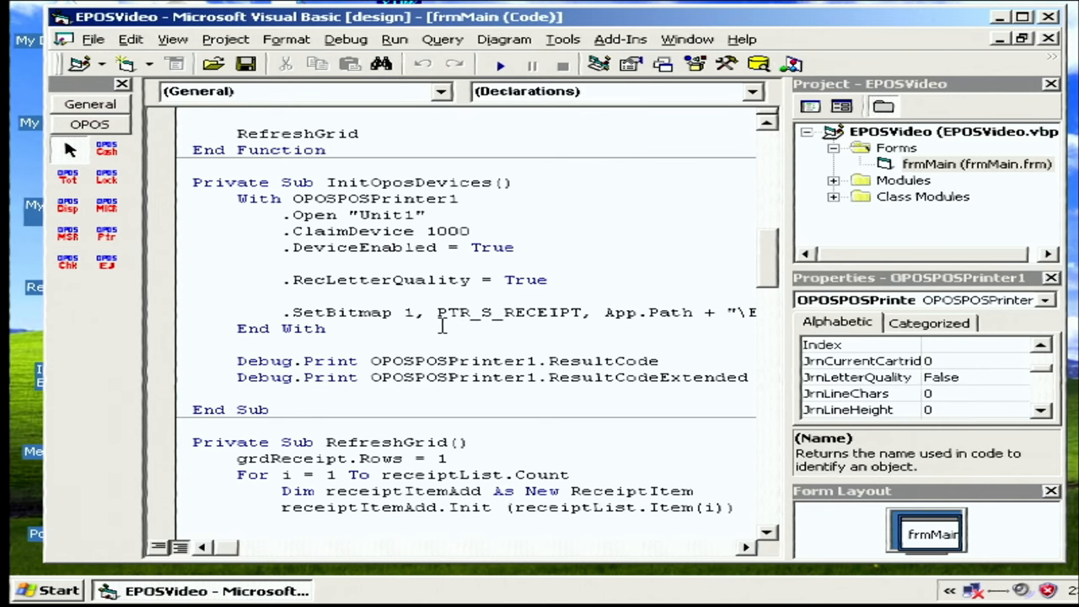
mouse_move(564, 349)
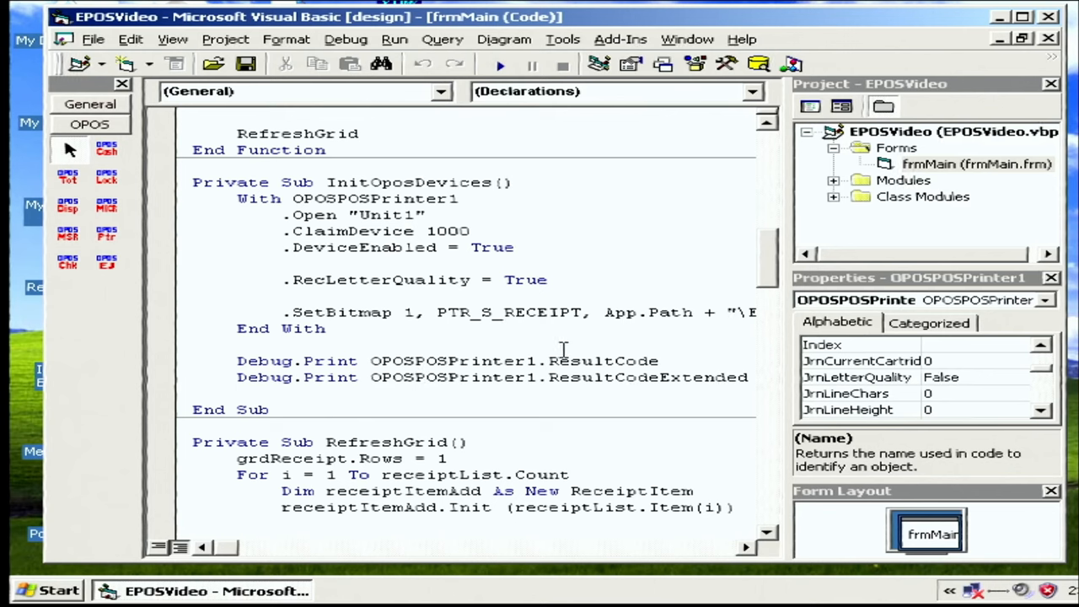
mouse_move(594, 365)
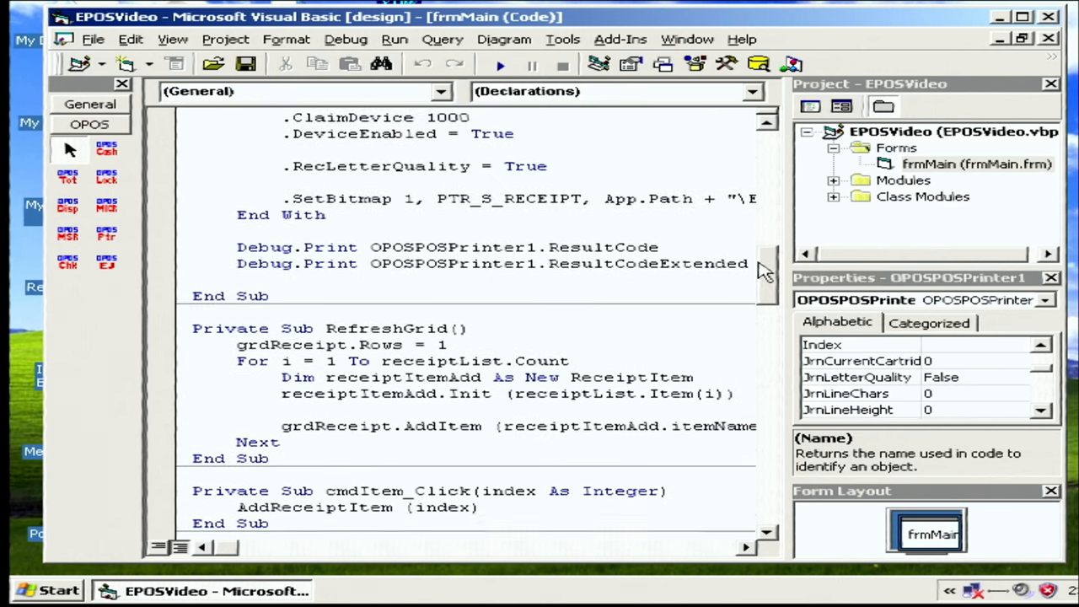
Continue down through Form_Unload's device release and the PrintReceipt routine.
scroll(down, 3)
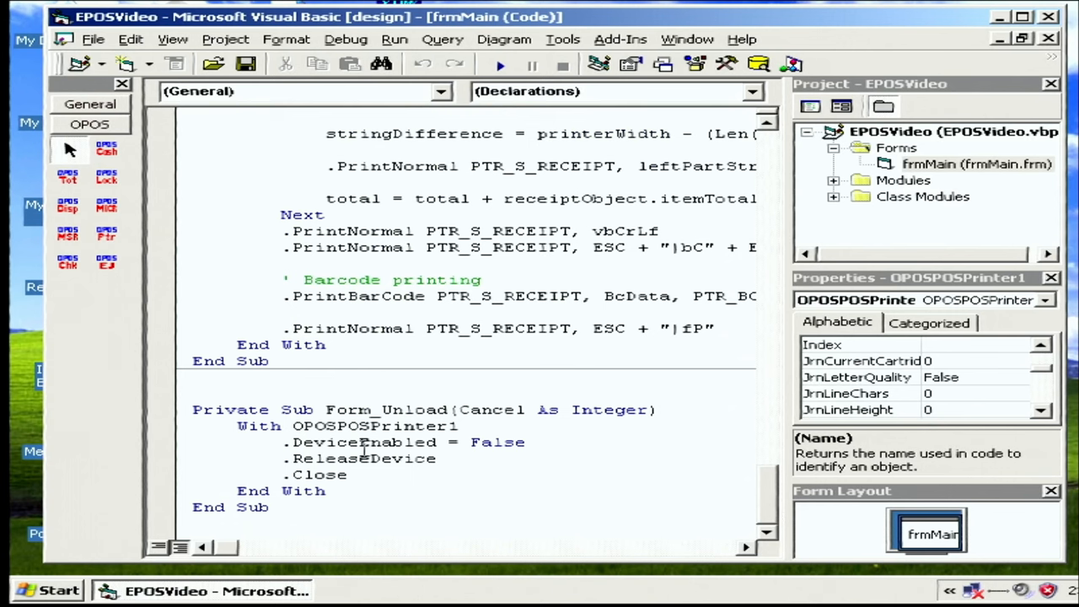
mouse_move(471, 441)
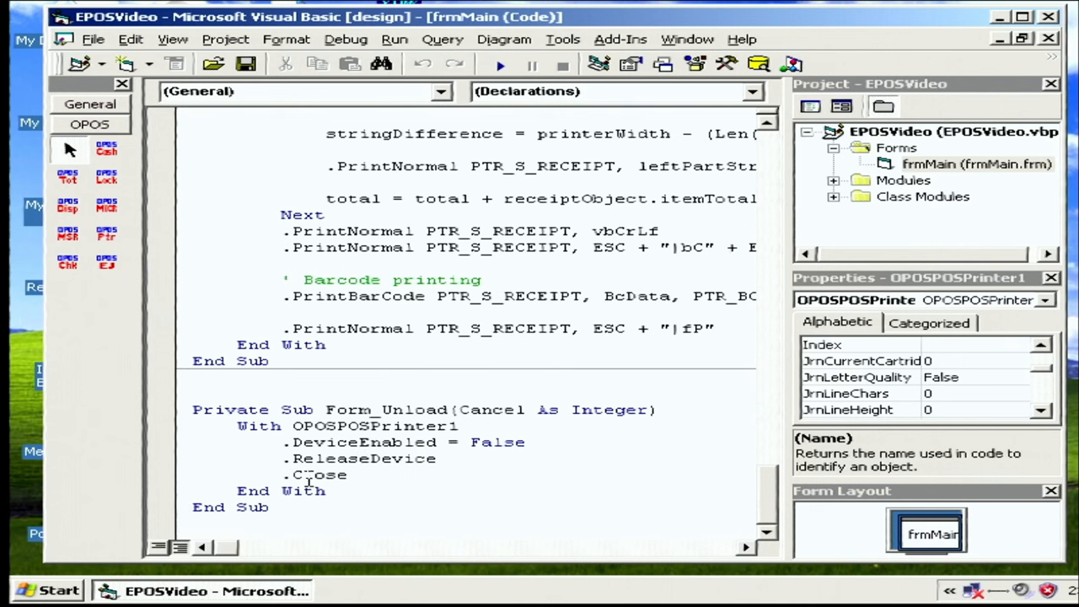
mouse_move(776, 506)
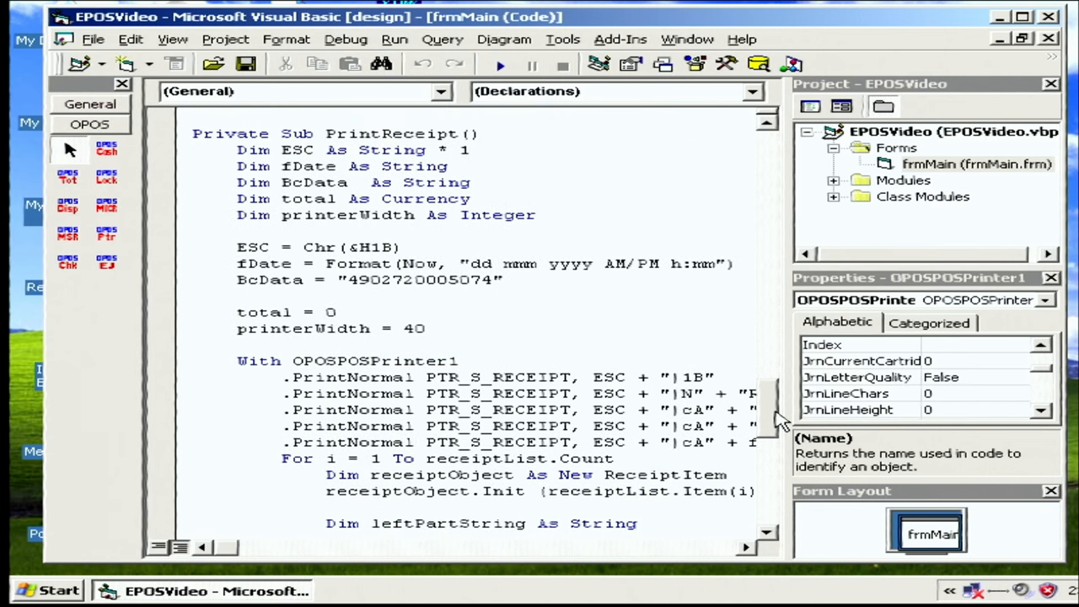
scroll(down, 3)
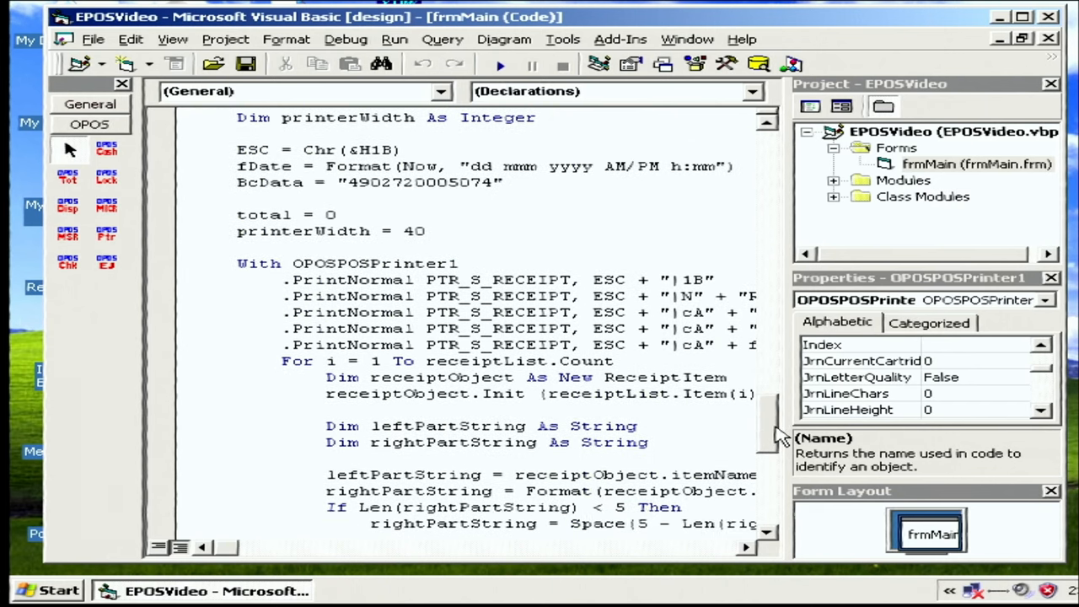
scroll(down, 3)
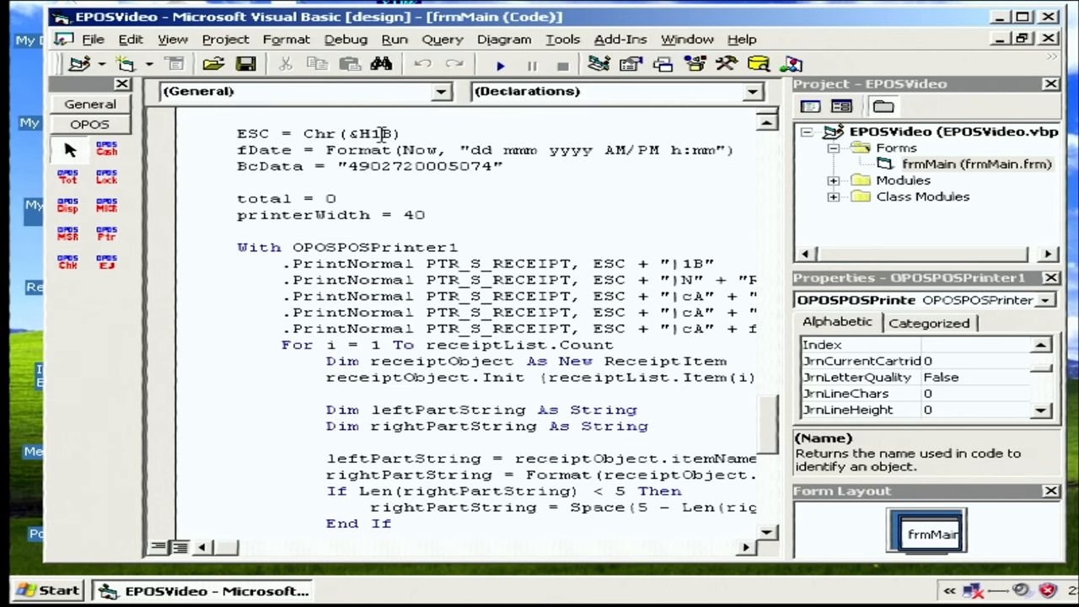
mouse_move(810, 312)
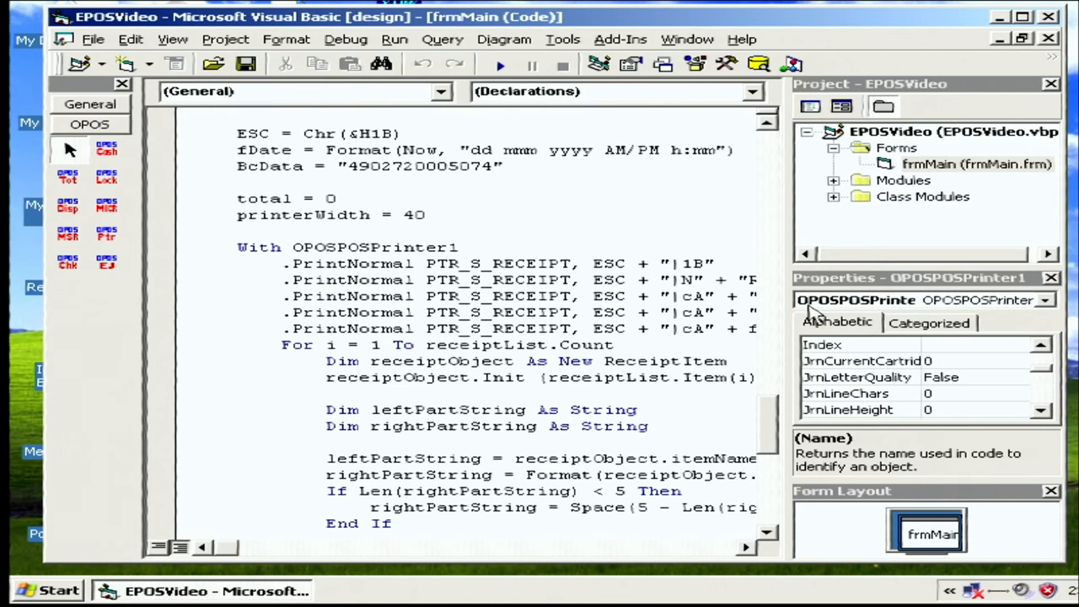
mouse_move(691, 271)
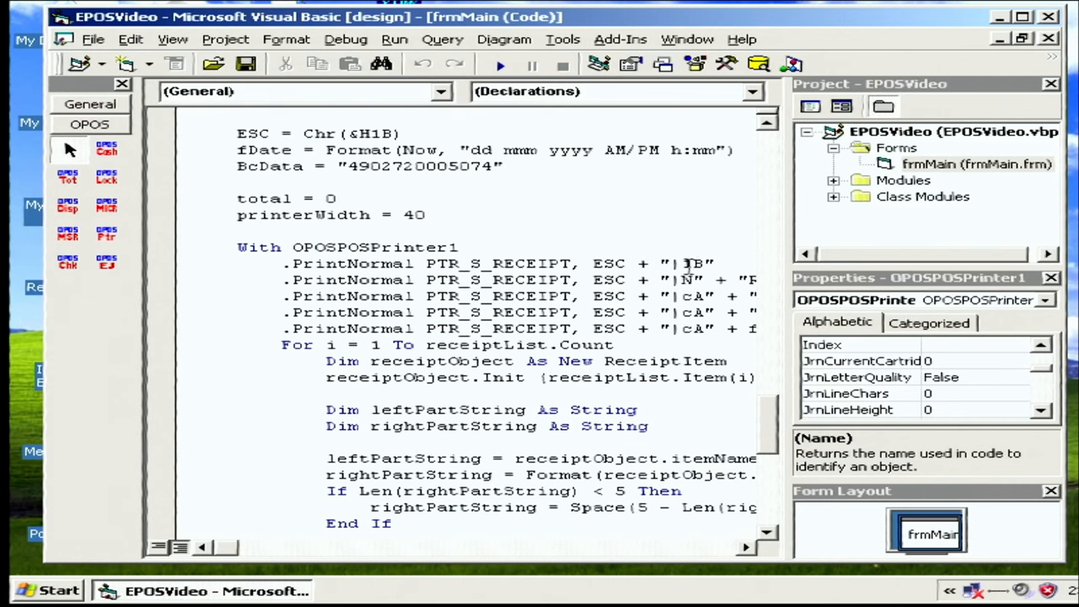
mouse_move(725, 294)
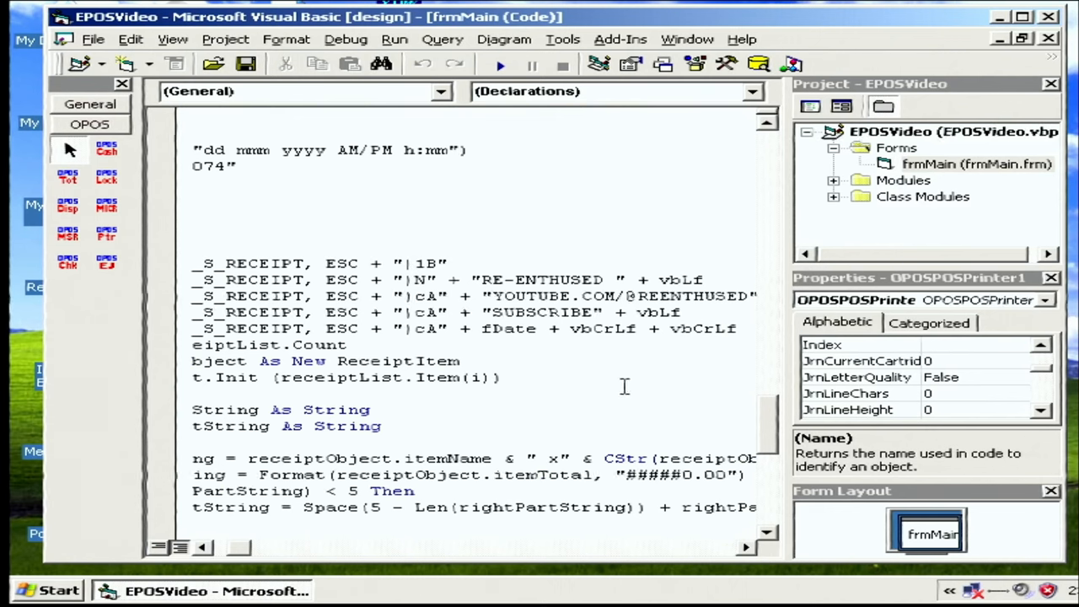
mouse_move(776, 432)
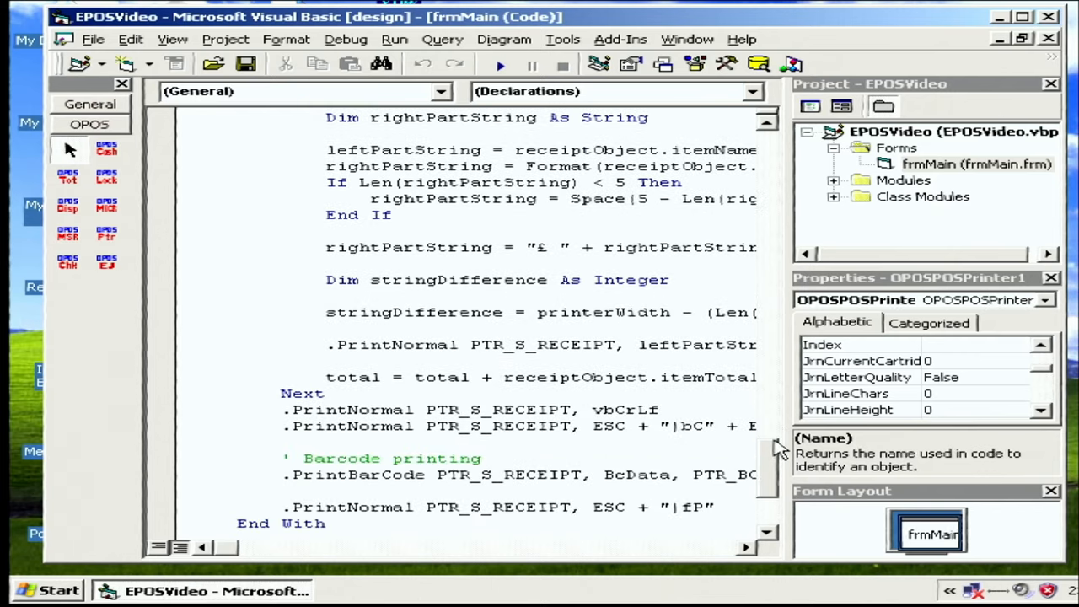
scroll(down, 3)
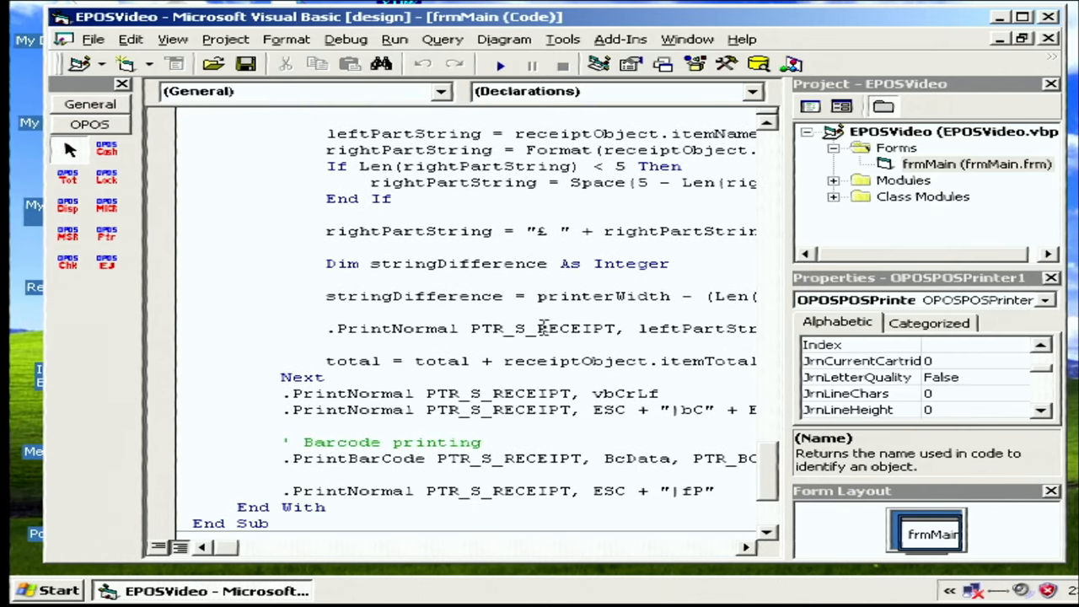
mouse_move(476, 503)
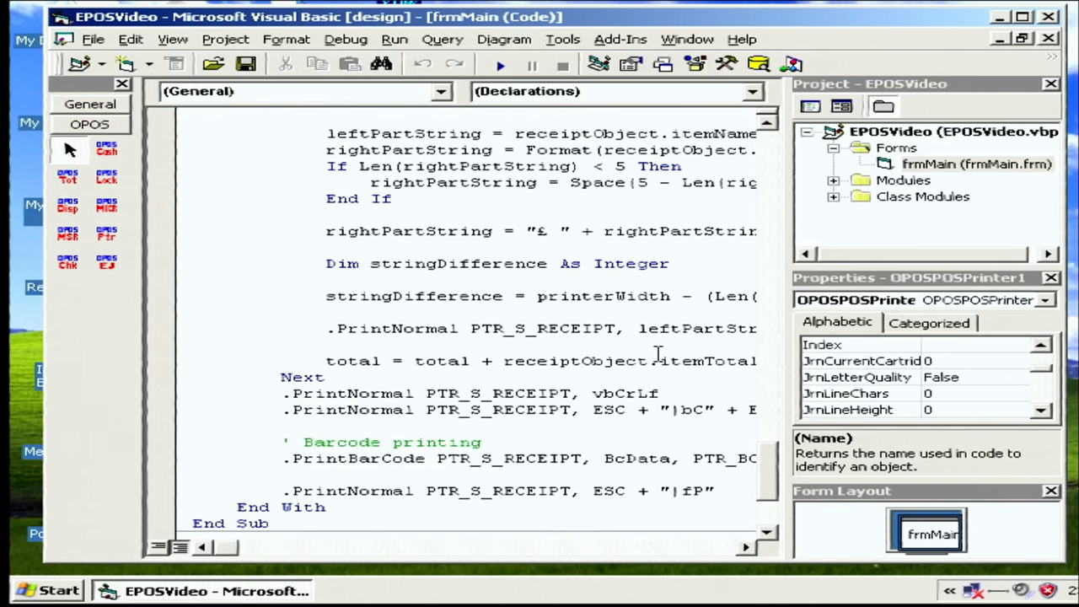
mouse_move(801, 381)
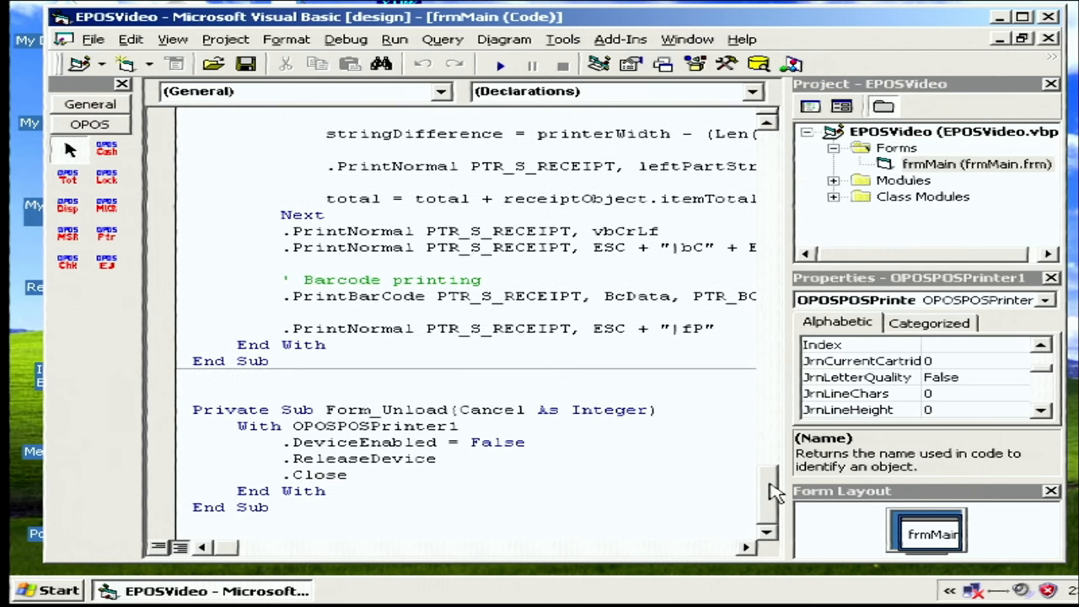
right_click(675, 329)
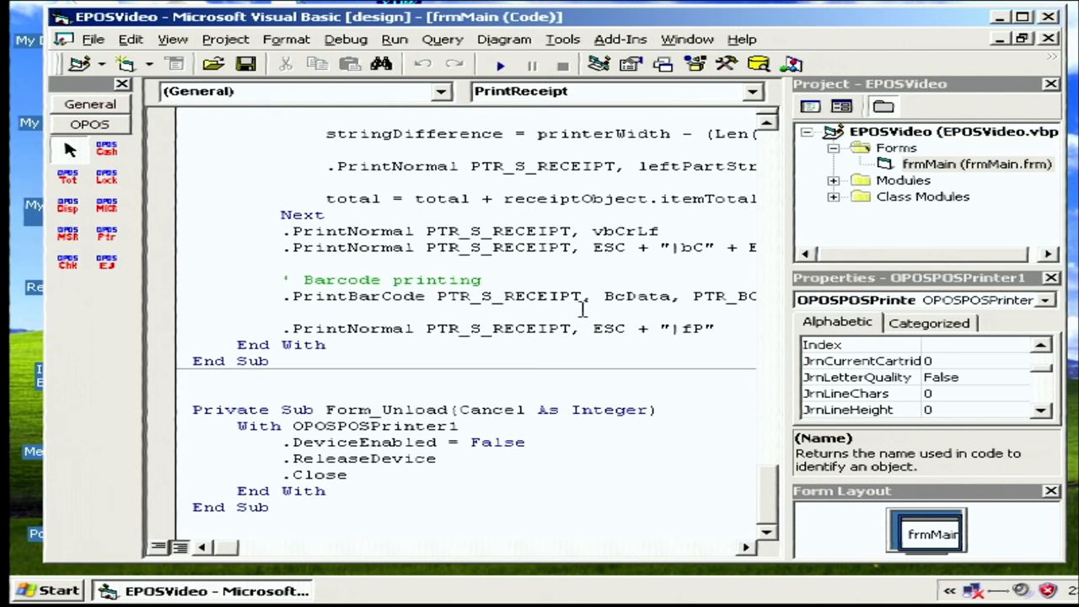
mouse_move(236, 553)
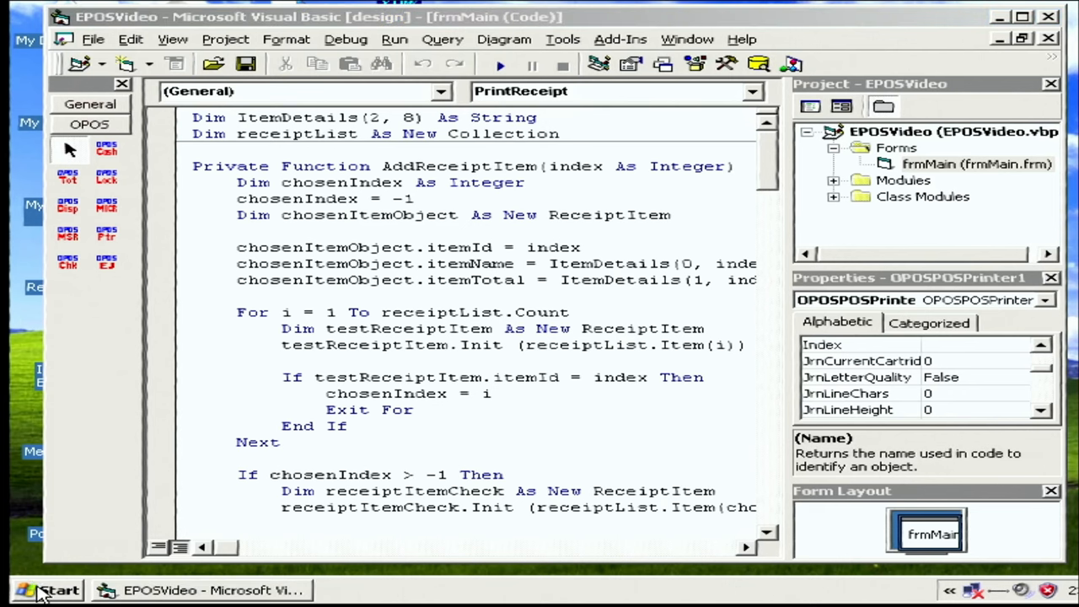
Bring up the Windows XP Start menu to launch another installed program.
click(48, 590)
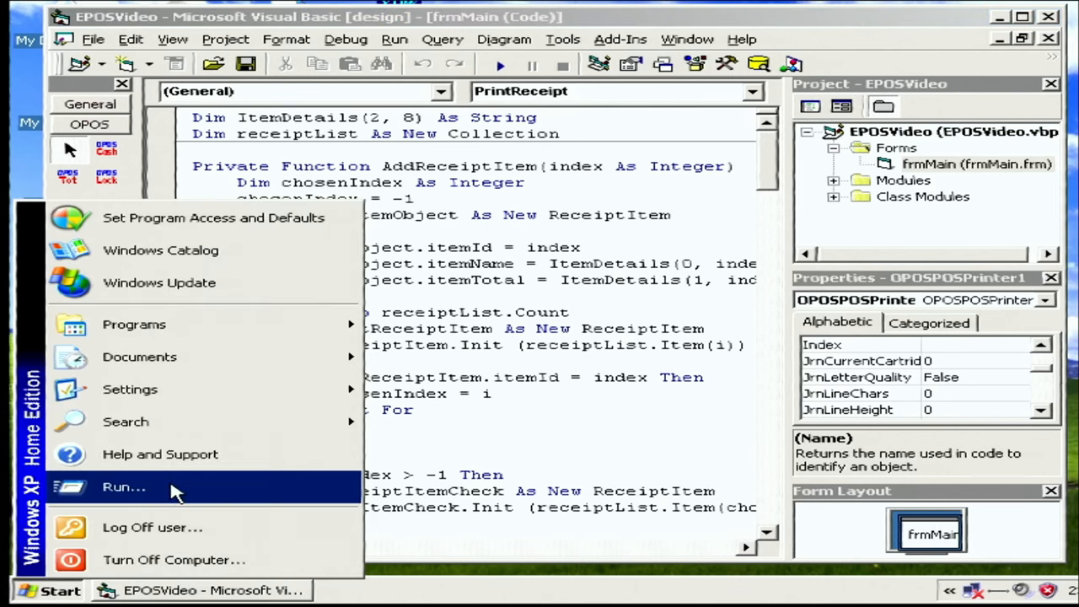
mouse_move(135, 324)
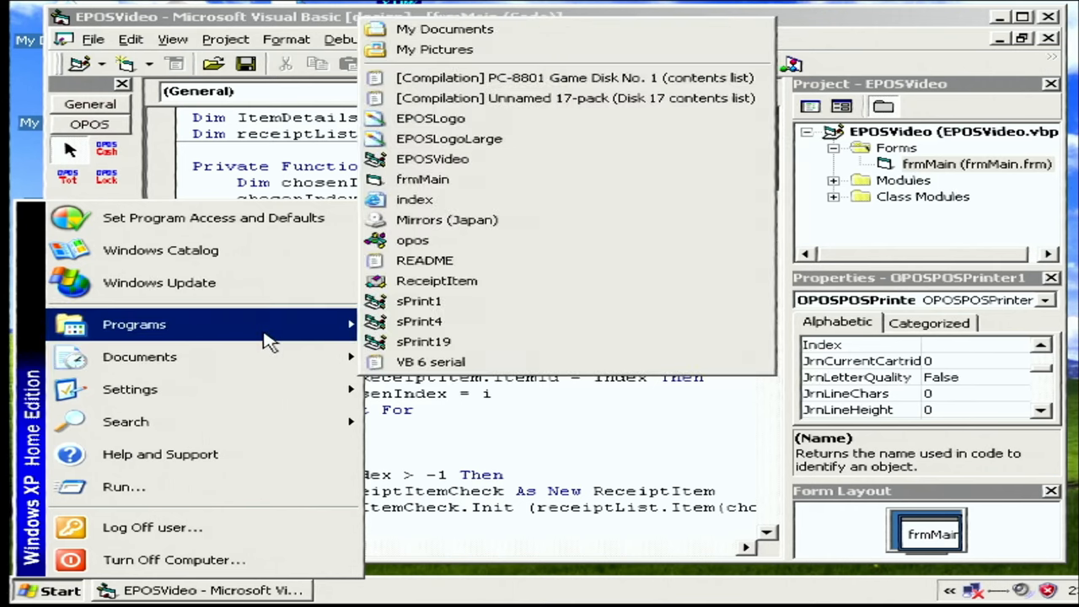
mouse_move(306, 349)
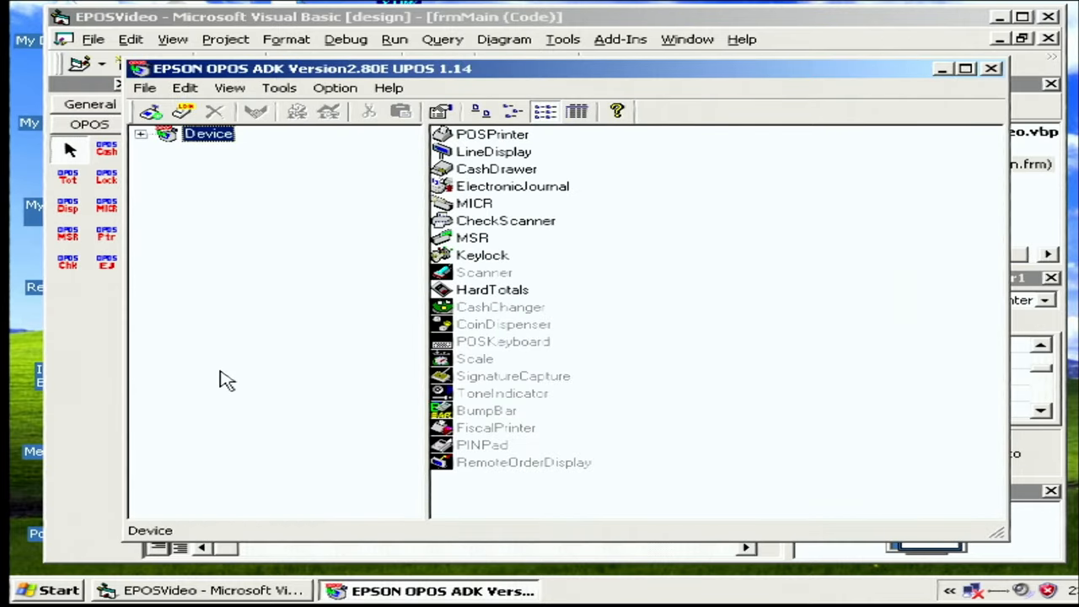
mouse_move(302, 246)
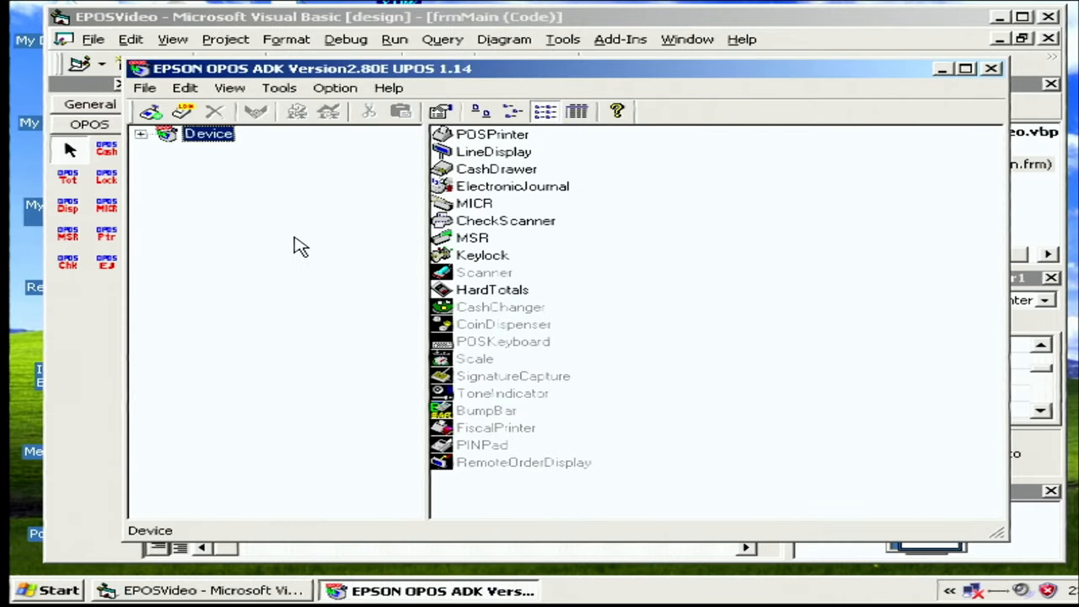
mouse_move(149, 135)
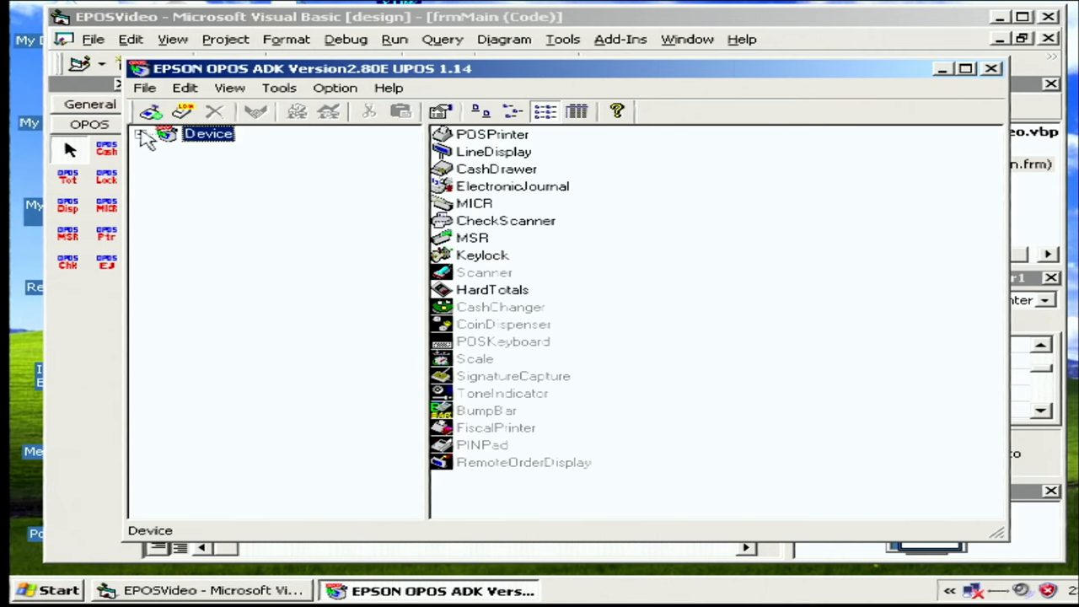
Expand Device and POSPrinter, select the TM-T88III profile and show its action menu.
click(145, 135)
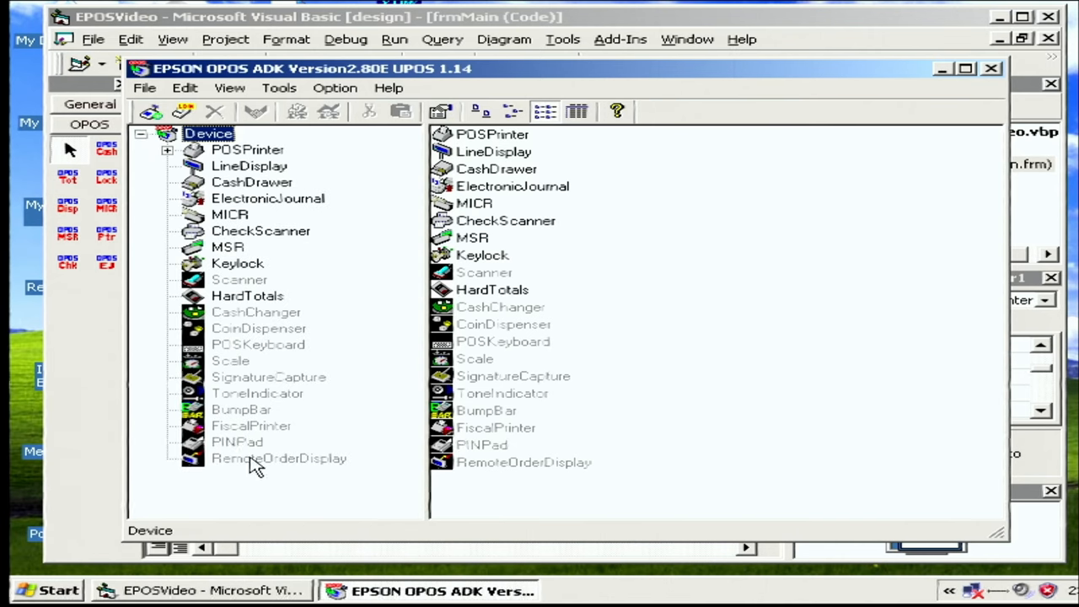
mouse_move(223, 310)
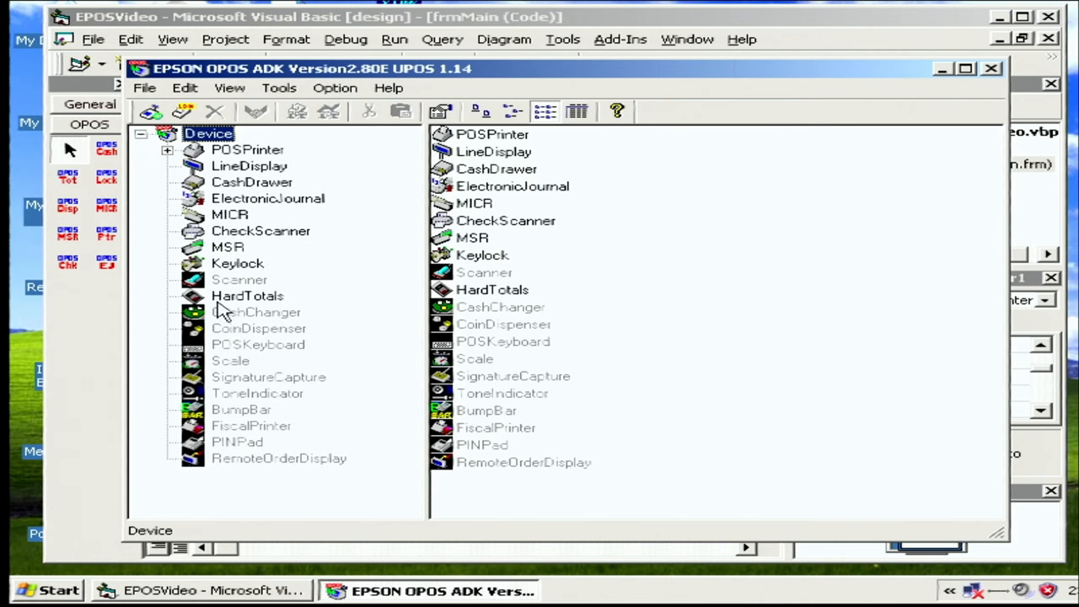
mouse_move(209, 272)
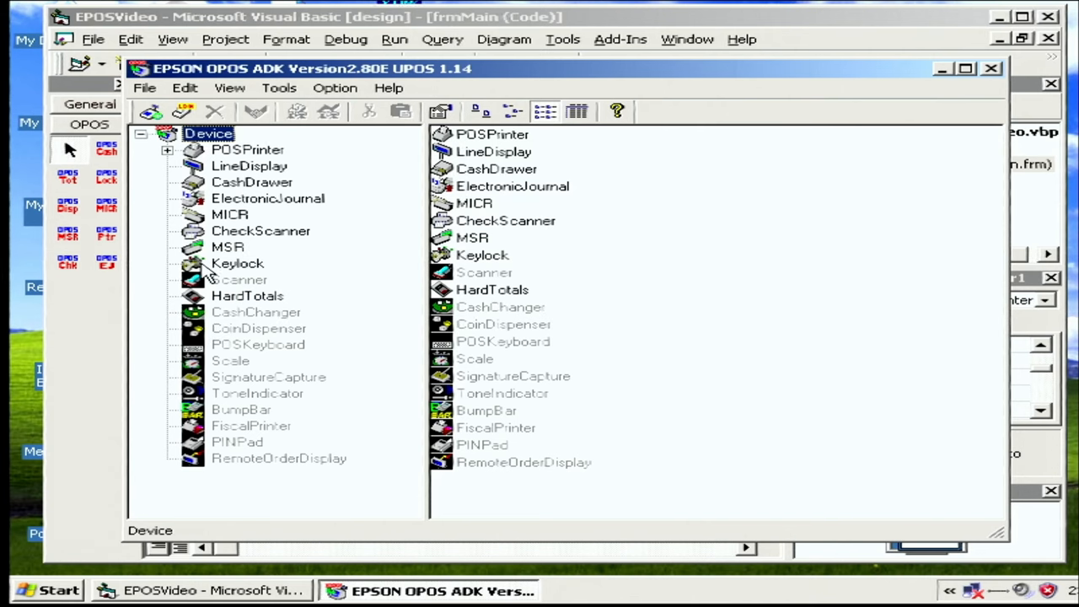
click(168, 150)
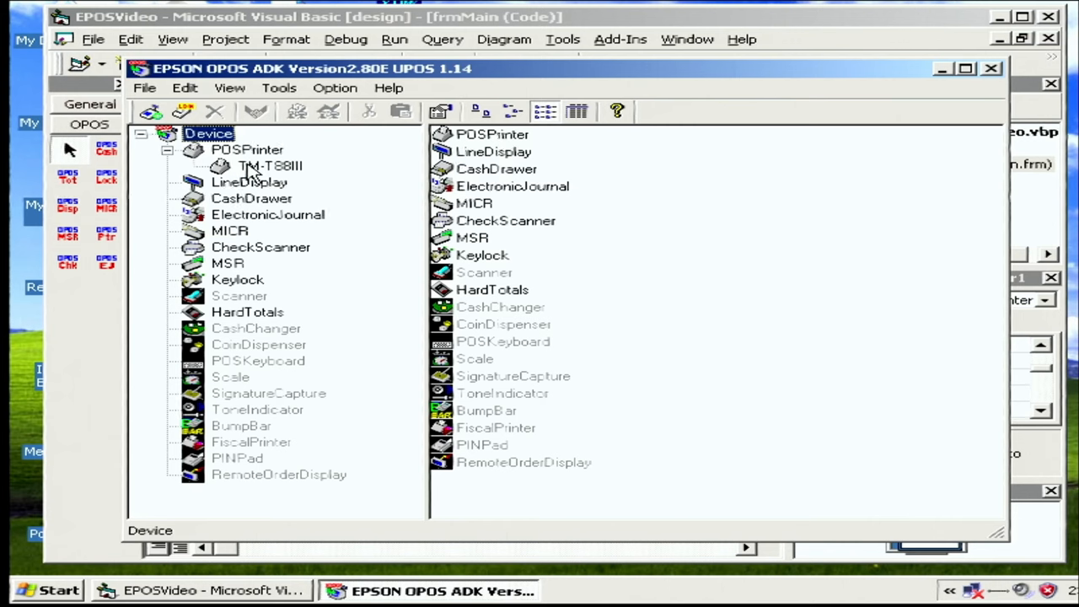
click(270, 167)
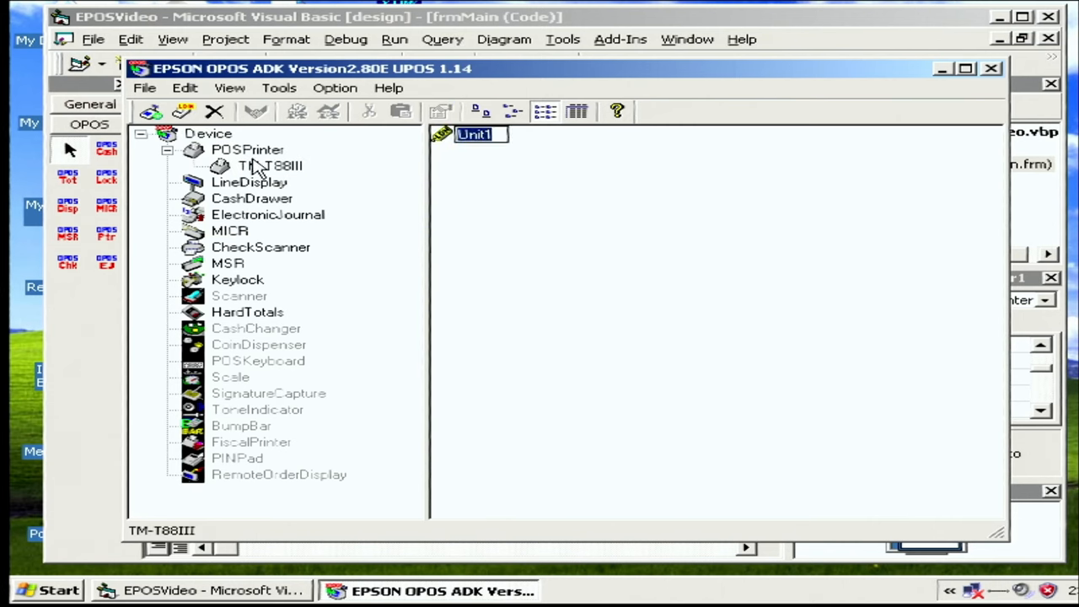
click(268, 165)
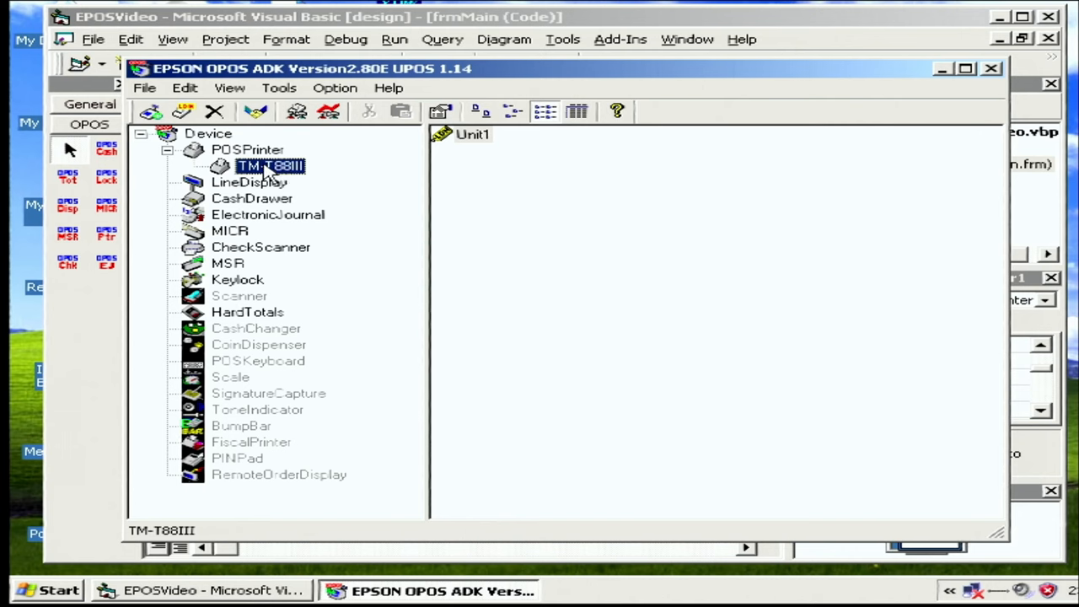
mouse_move(290, 182)
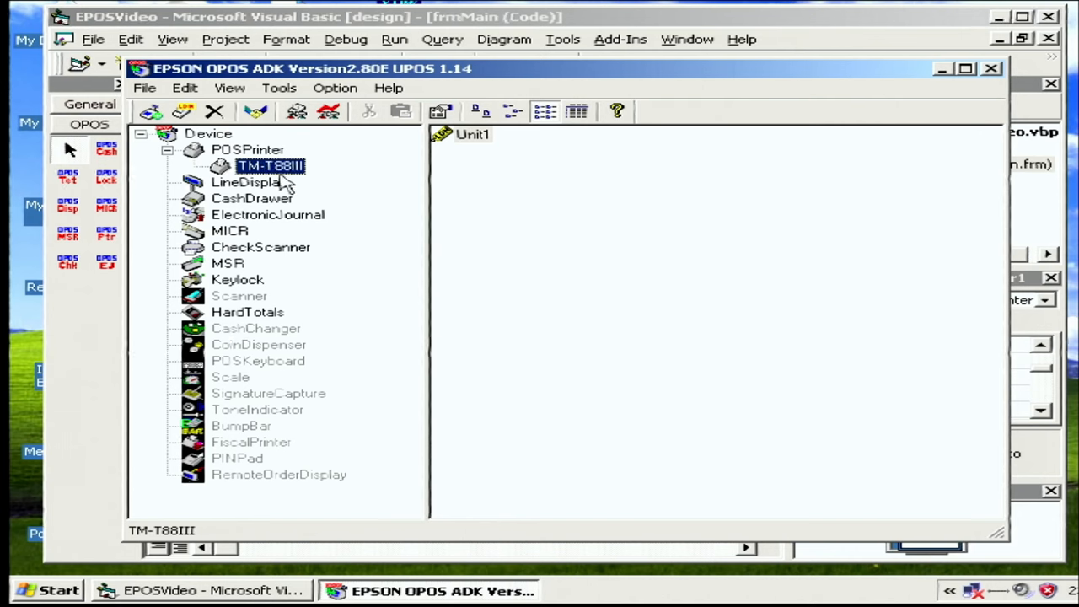
right_click(271, 165)
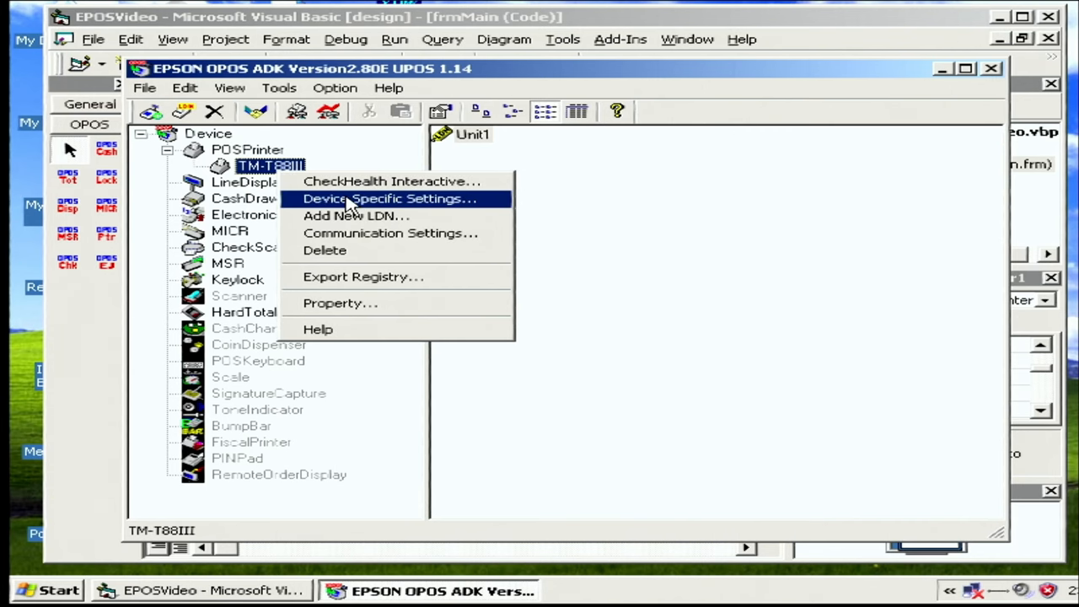
mouse_move(344, 203)
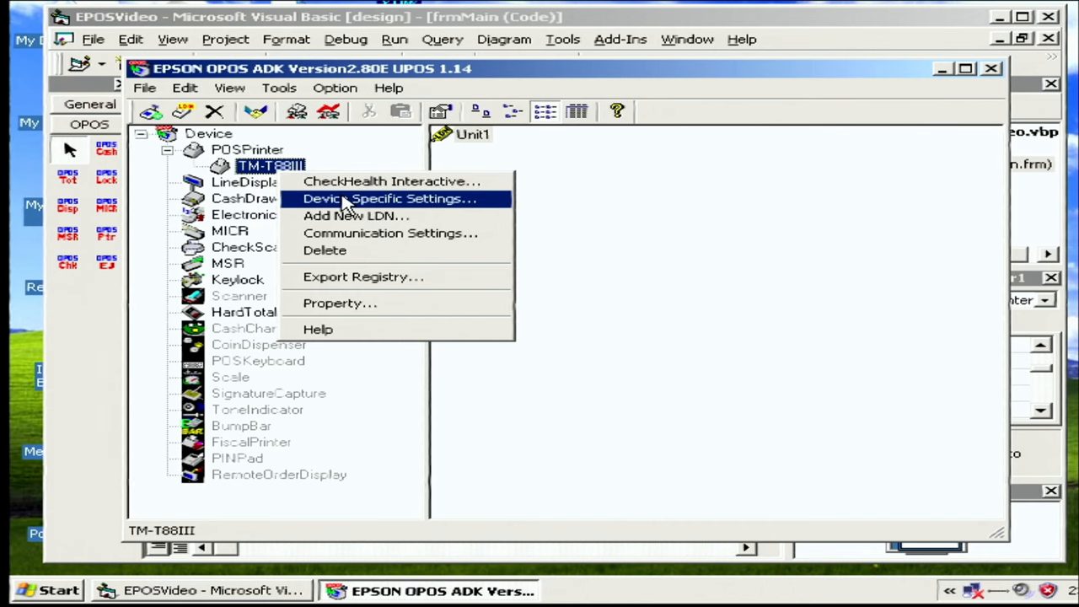
Review the TM-T88III's General, Bitmap, Color Bitmap, Status Log and Printing Properties pages, then close them unchanged.
click(388, 199)
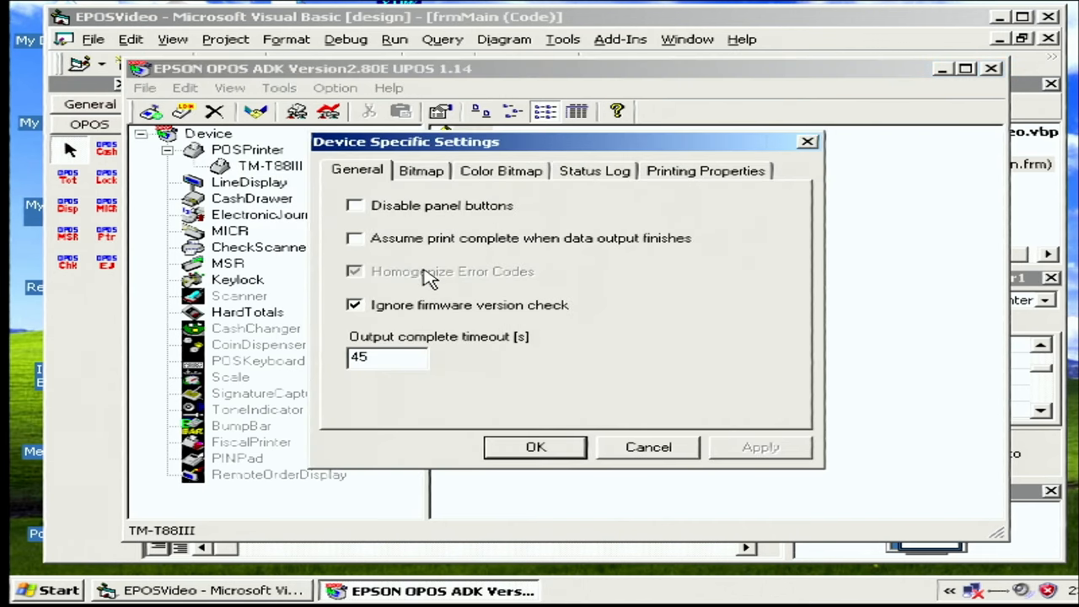
click(422, 171)
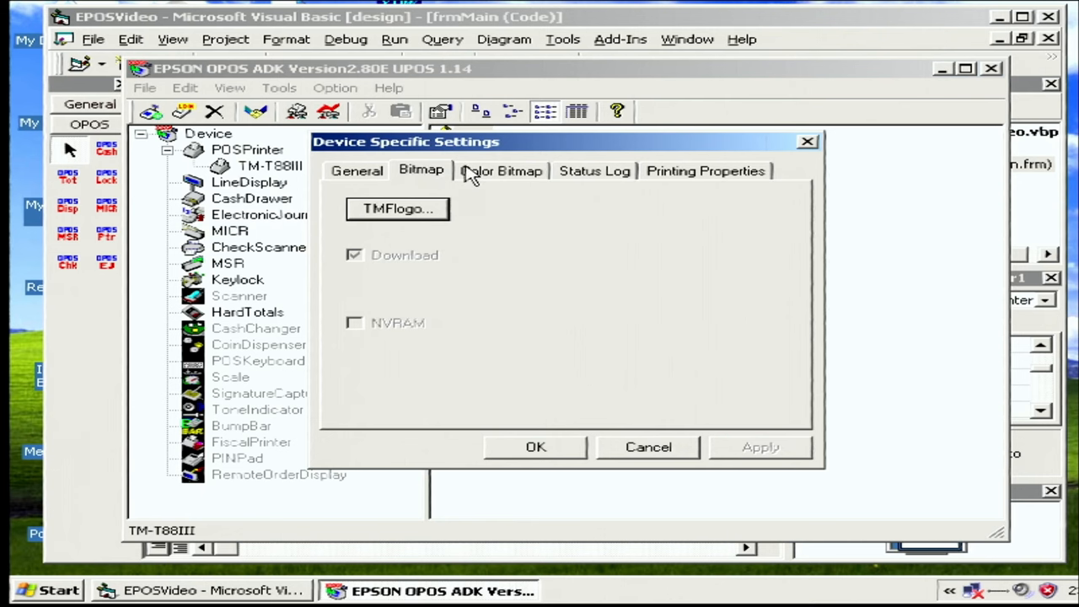
click(501, 170)
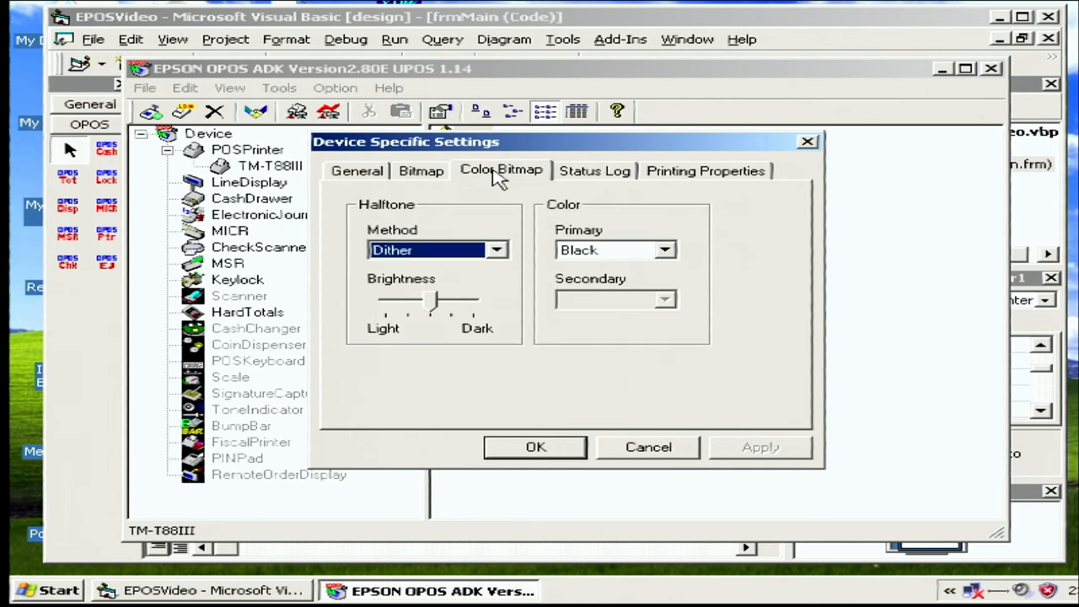
mouse_move(632, 160)
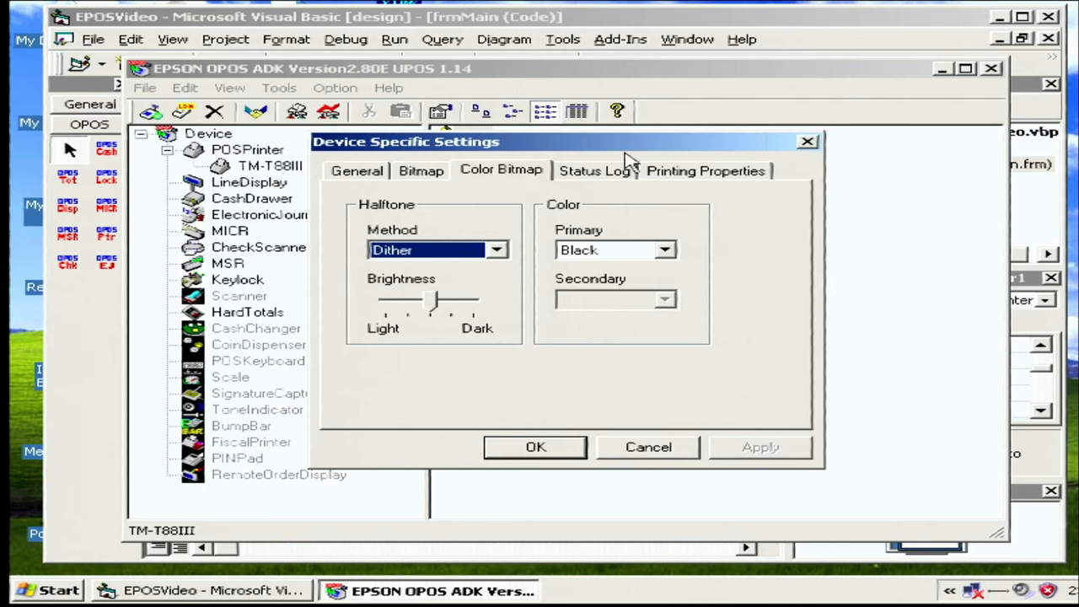
click(594, 171)
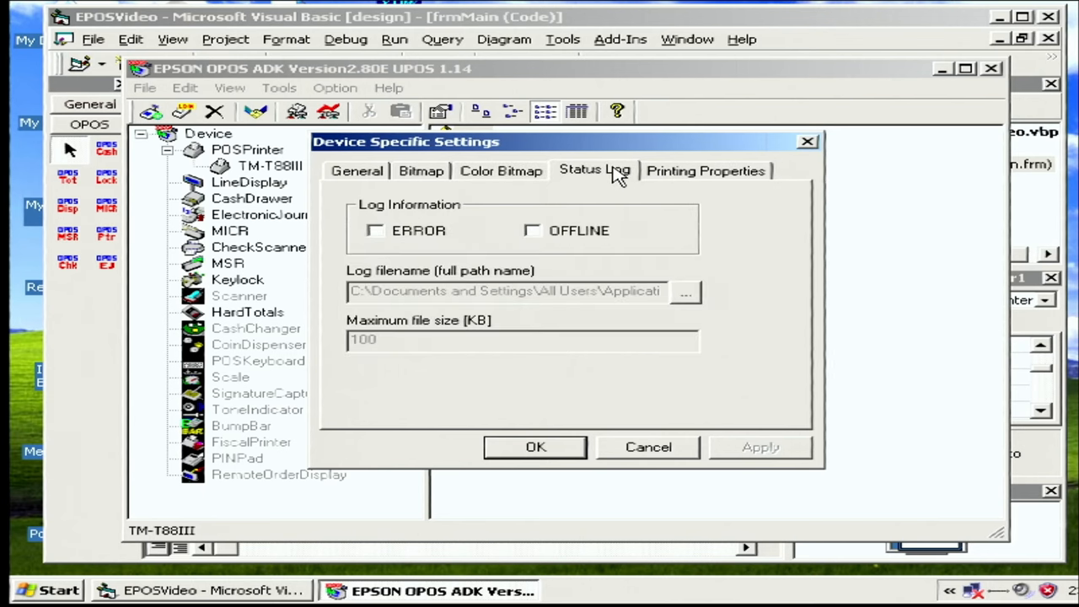
click(705, 171)
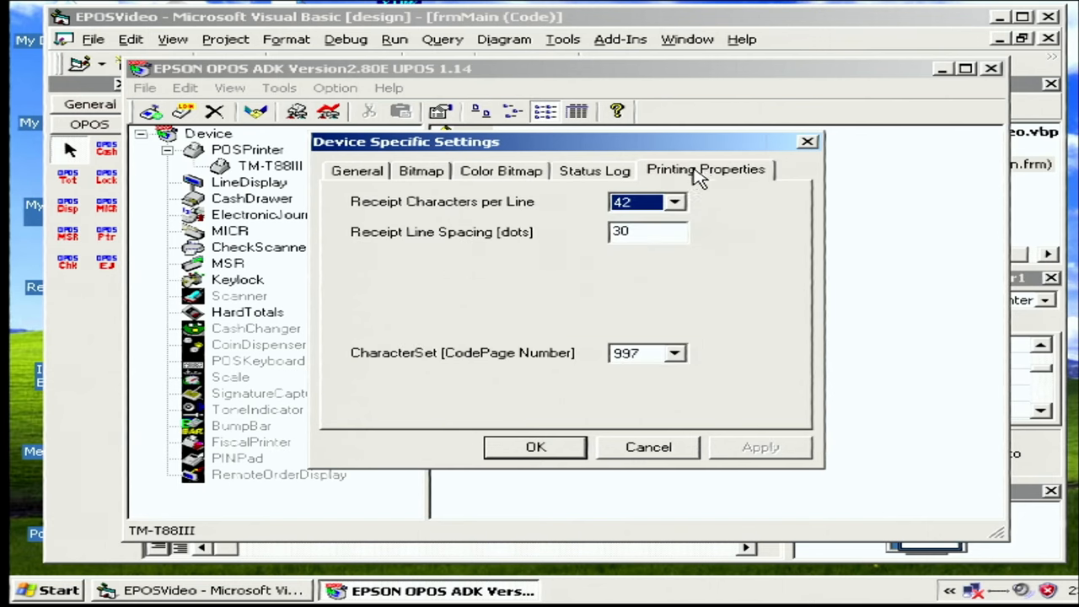
click(355, 170)
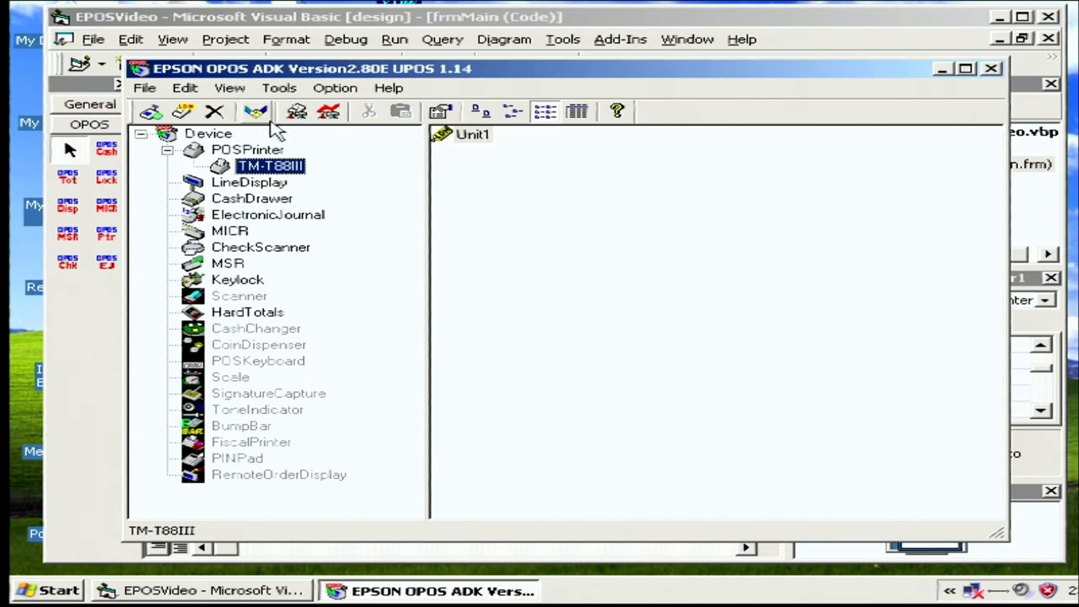
Review the TM-T88III's COM1 communication settings, cancel unchanged, and start EPOSVideo running.
right_click(269, 165)
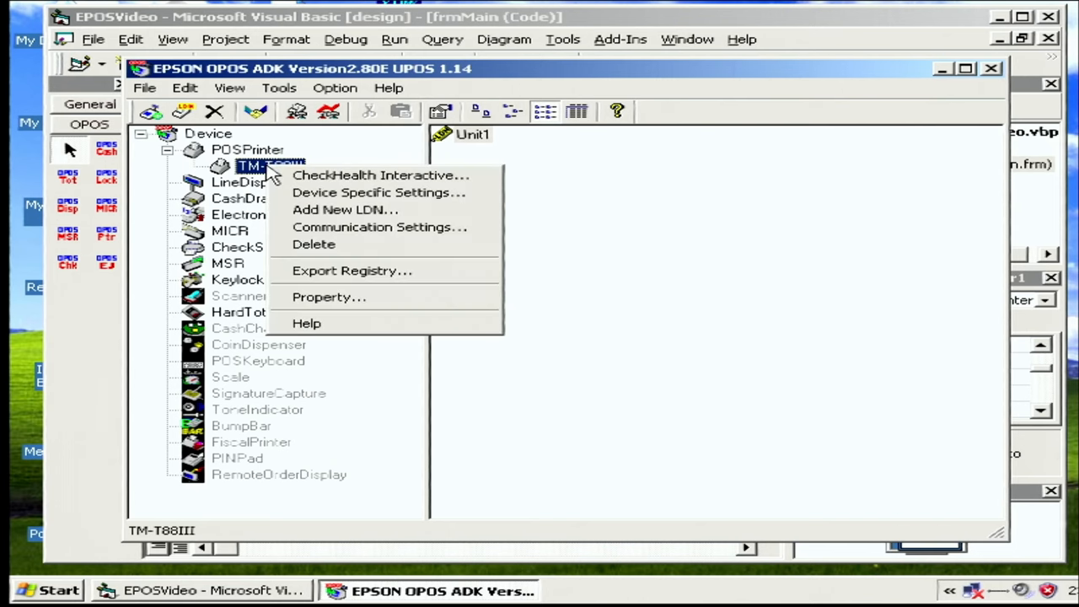
click(380, 226)
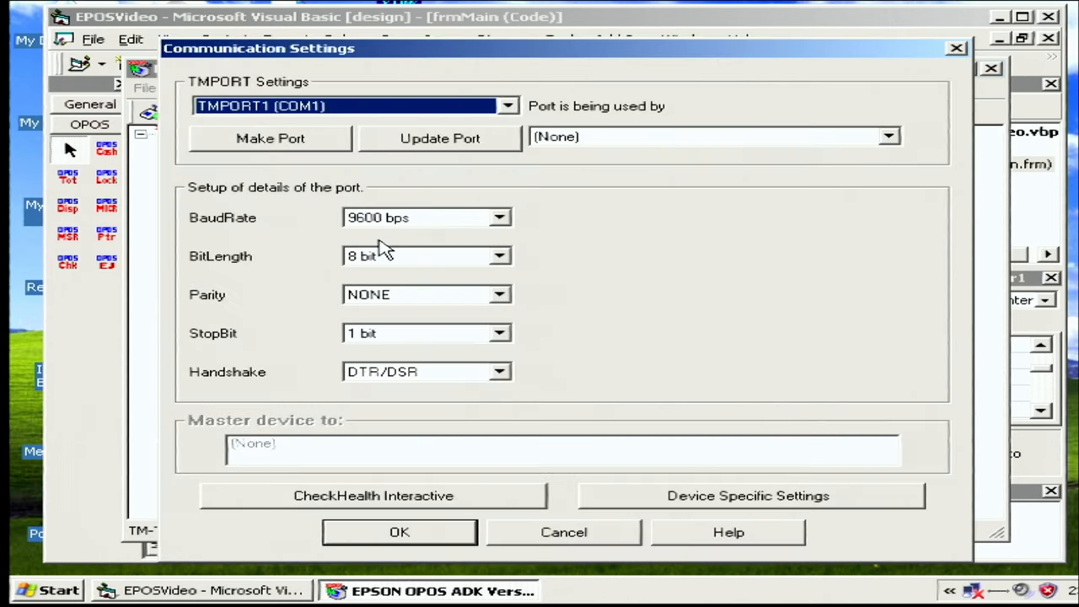
mouse_move(430, 122)
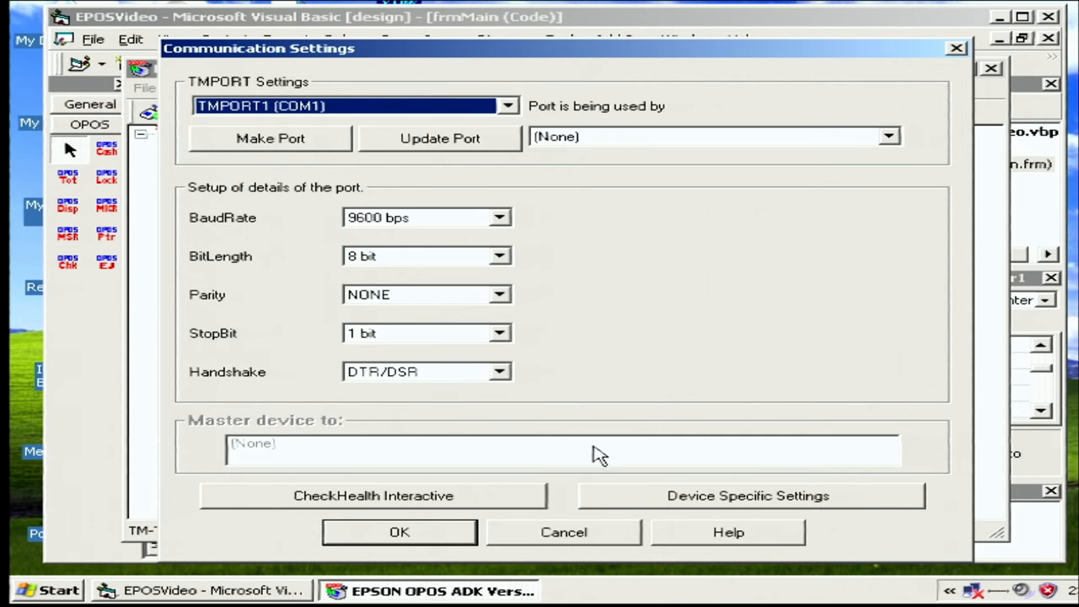
mouse_move(628, 506)
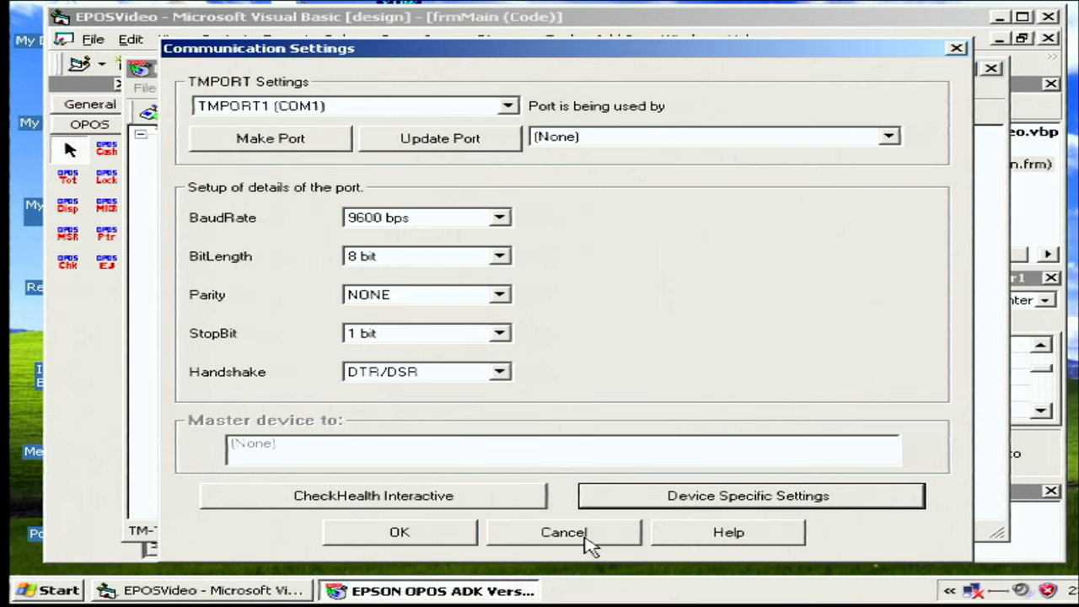
click(563, 532)
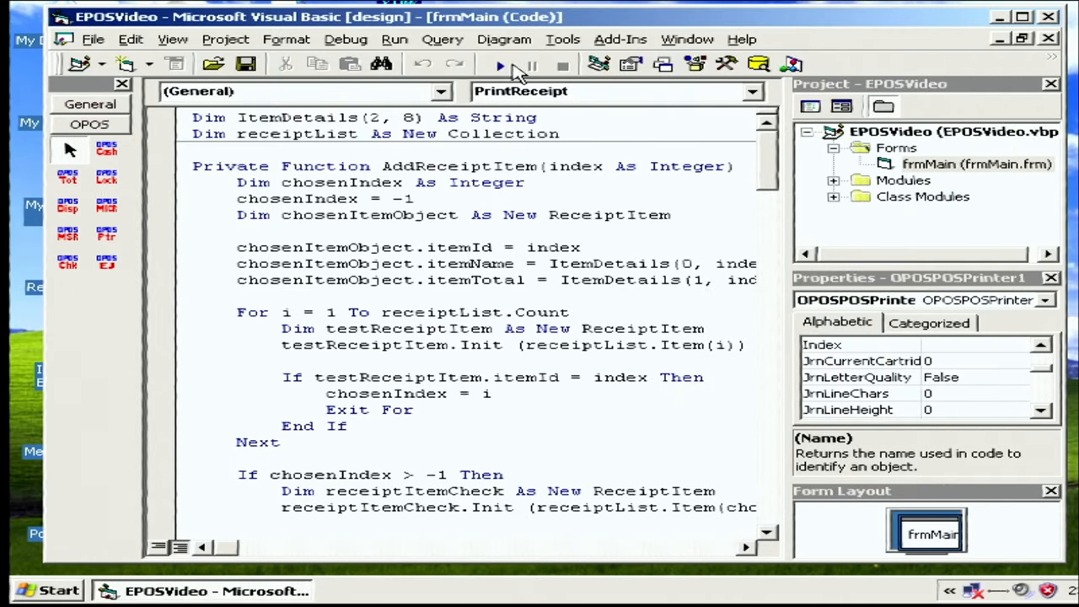
click(499, 64)
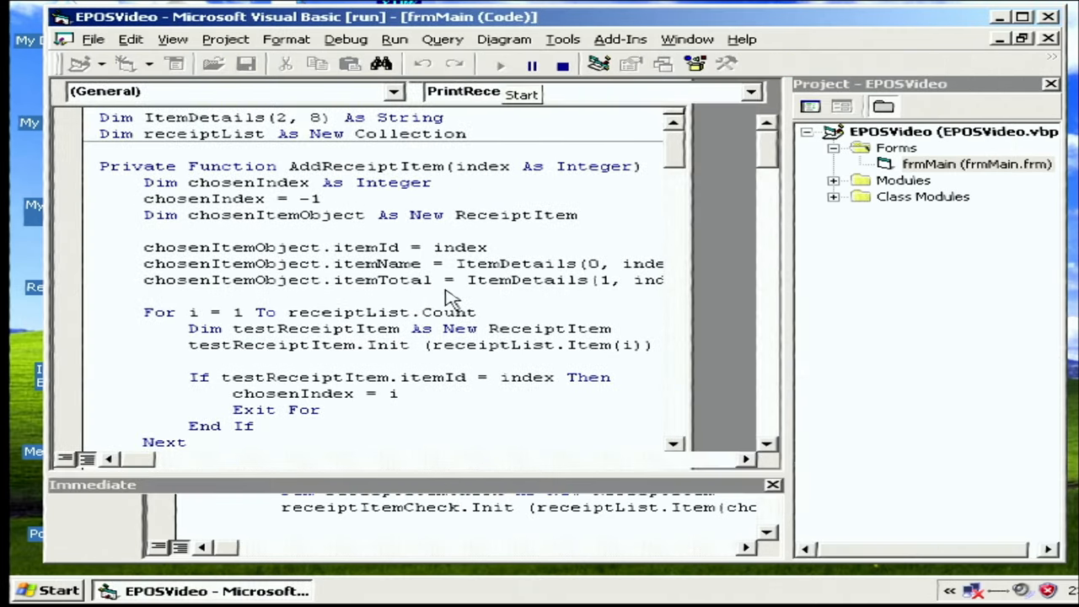